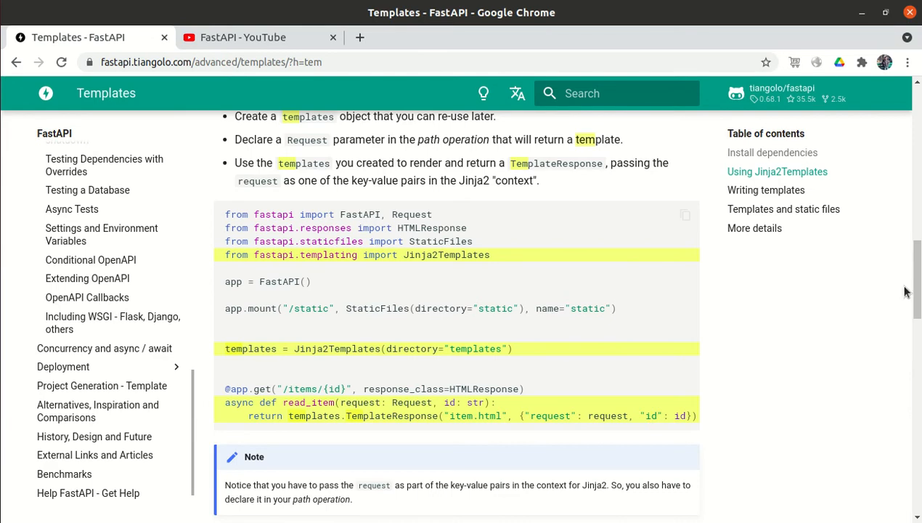
# Review the Templates docs page and switch to the FastAPI YouTube playlist tab
pyautogui.scroll(3)
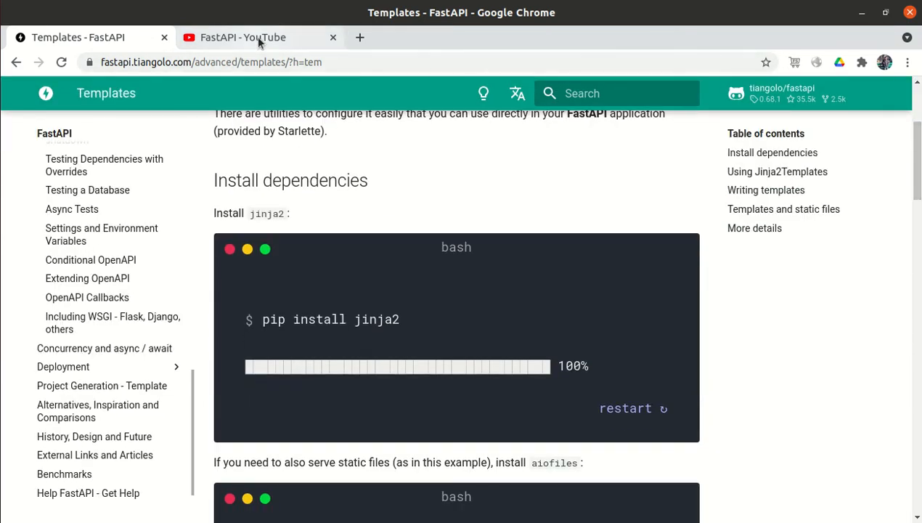
pyautogui.click(243, 38)
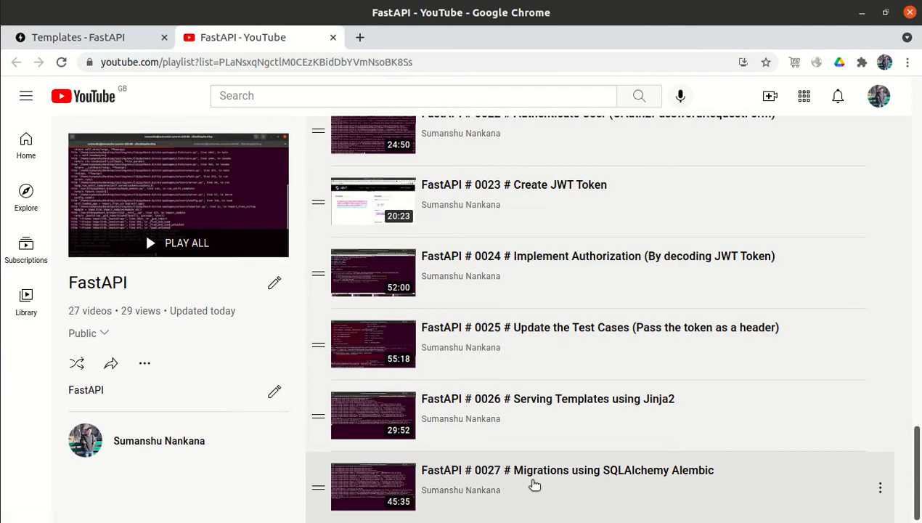
pyautogui.moveTo(540, 405)
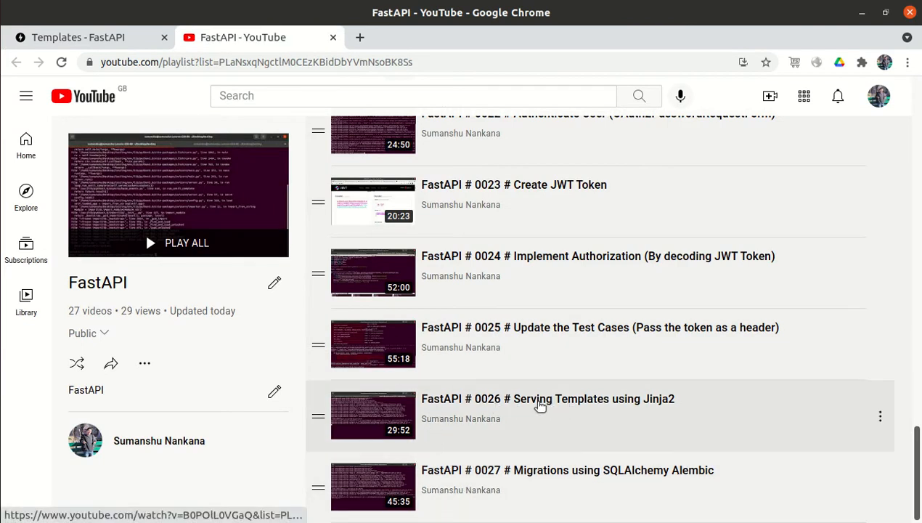
pyautogui.moveTo(635, 404)
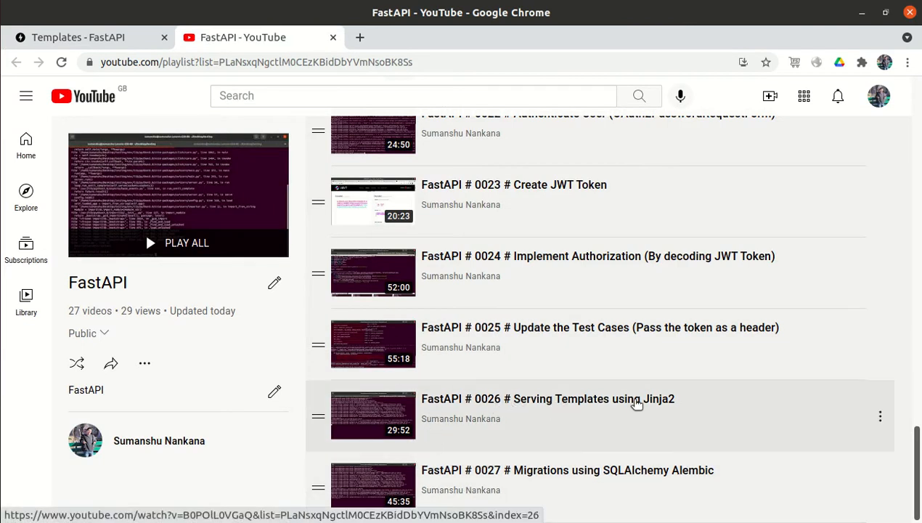
pyautogui.moveTo(508, 405)
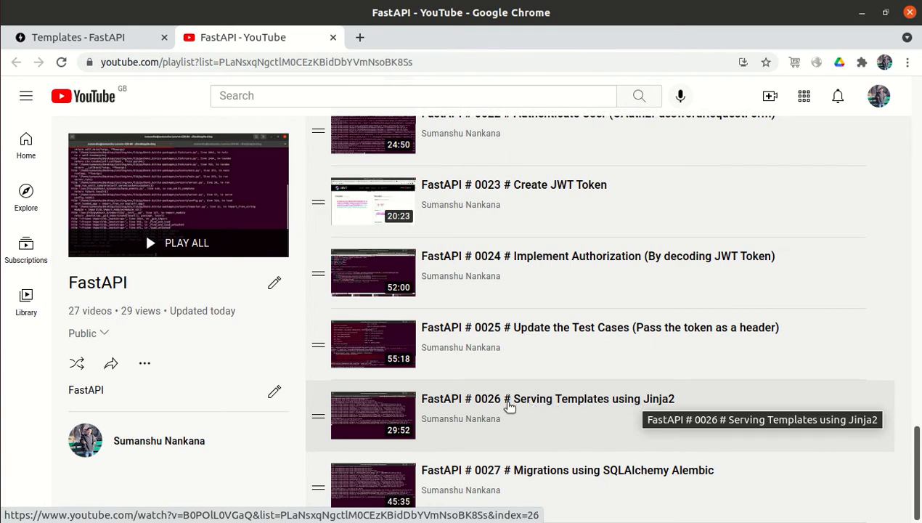
pyautogui.moveTo(529, 405)
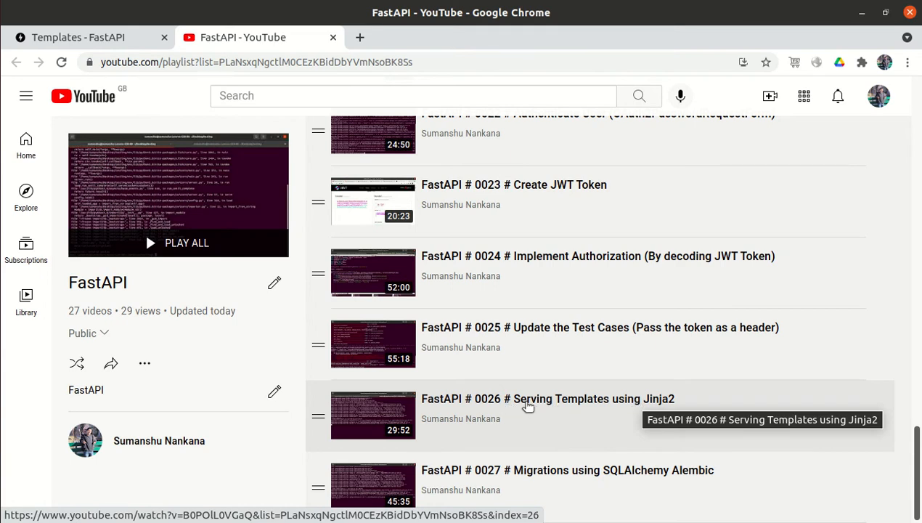
pyautogui.moveTo(476, 427)
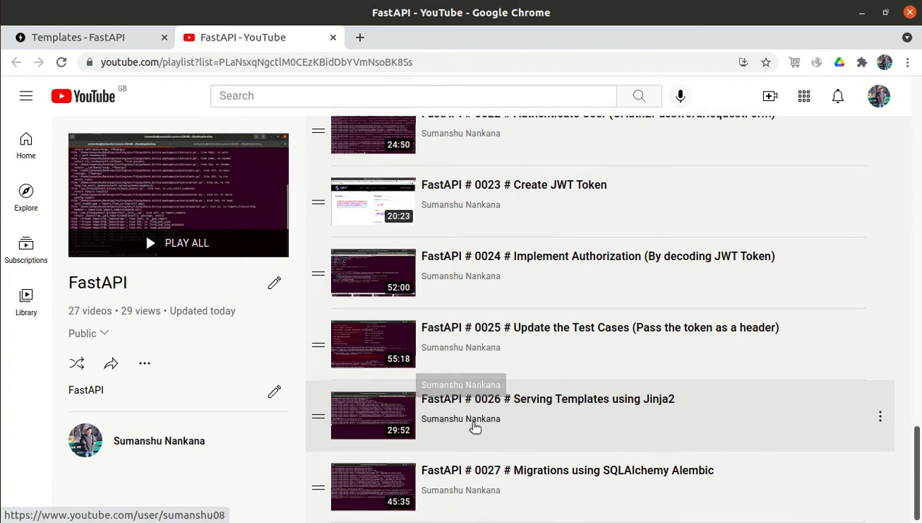
pyautogui.moveTo(548, 385)
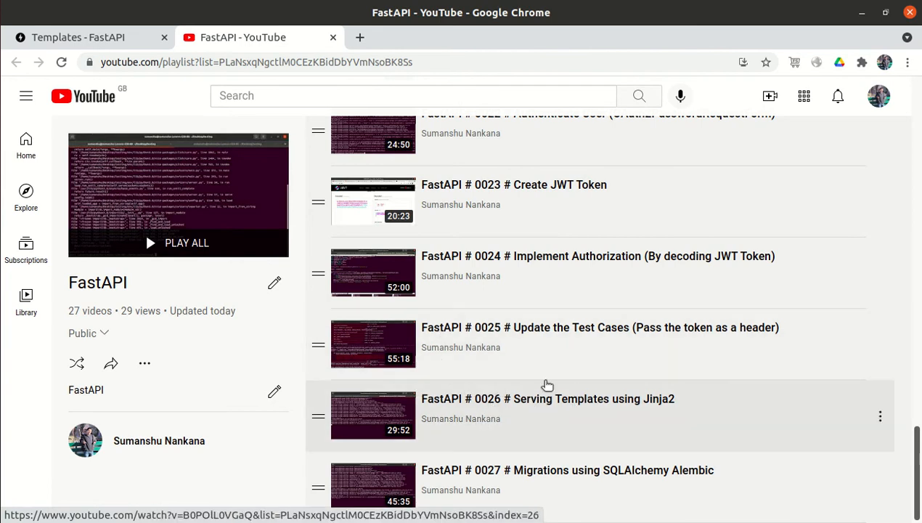
pyautogui.moveTo(506, 404)
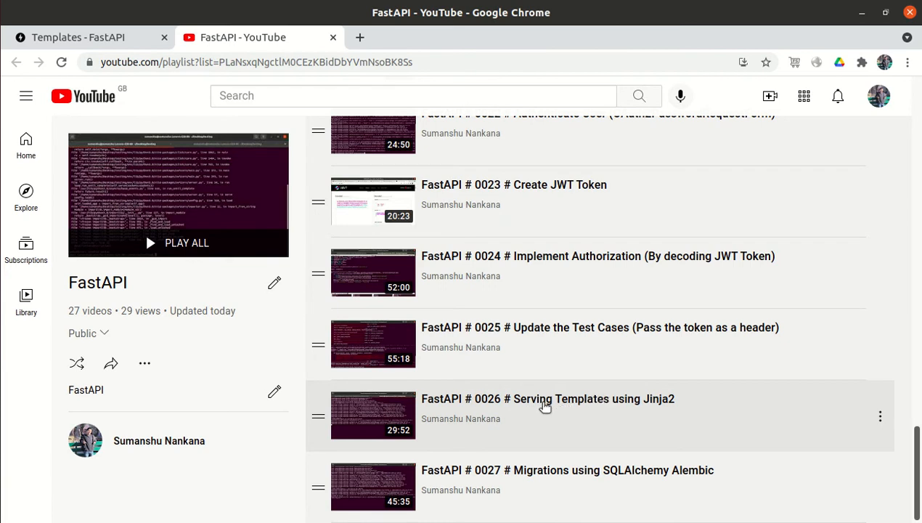
pyautogui.moveTo(447, 404)
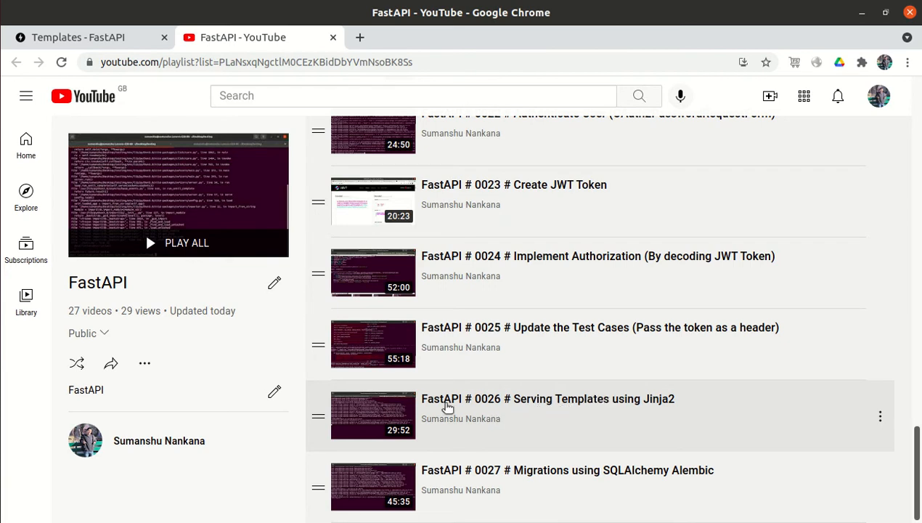
pyautogui.moveTo(370, 49)
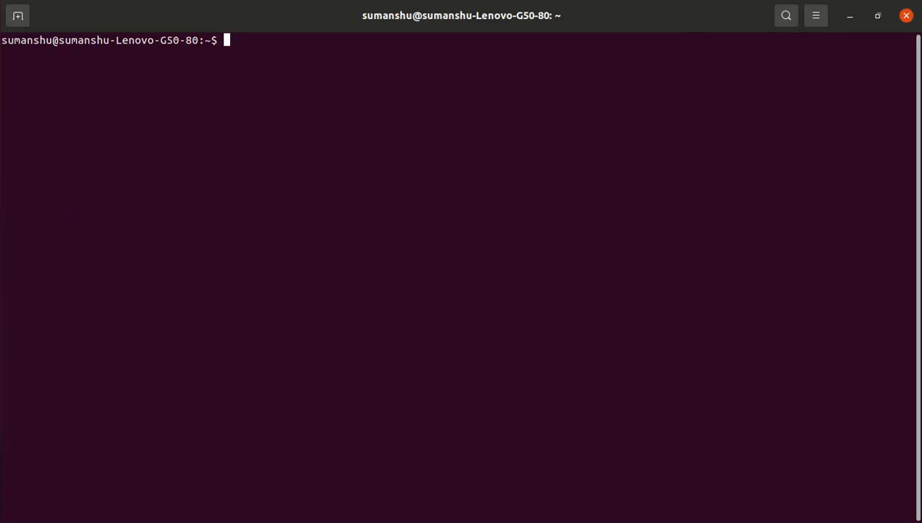
# Enter Desktop/testing, activate the env virtual environment and clear the terminal
pyautogui.write('cd Des')
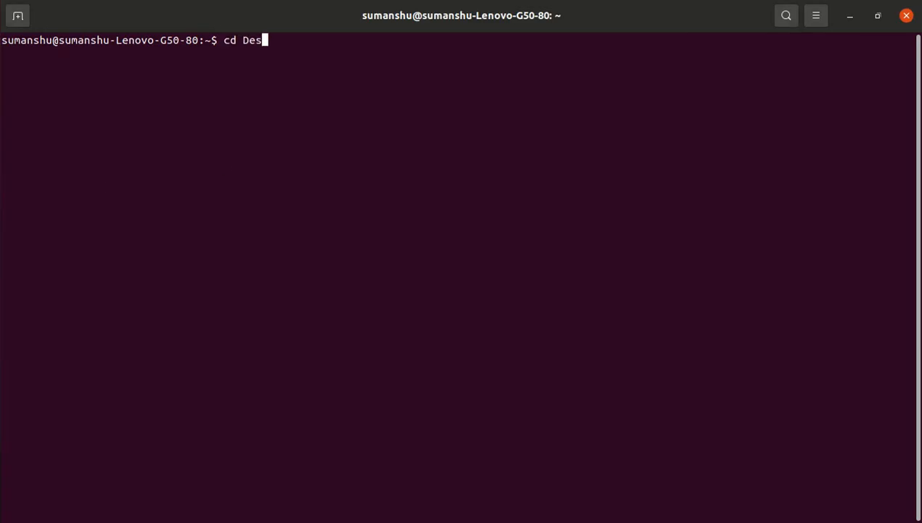
pyautogui.write('ktop/testing/')
pyautogui.write('sou')
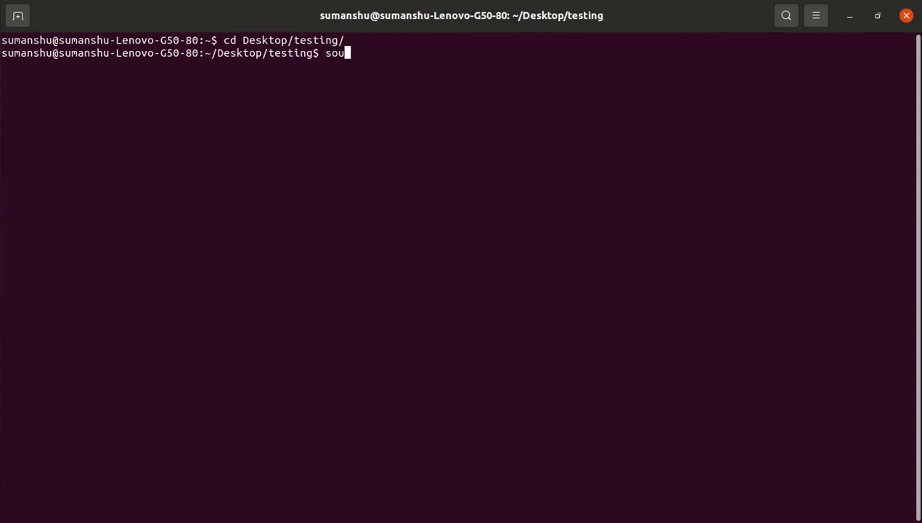
pyautogui.write('rce env/bin/activate')
pyautogui.write('cle')
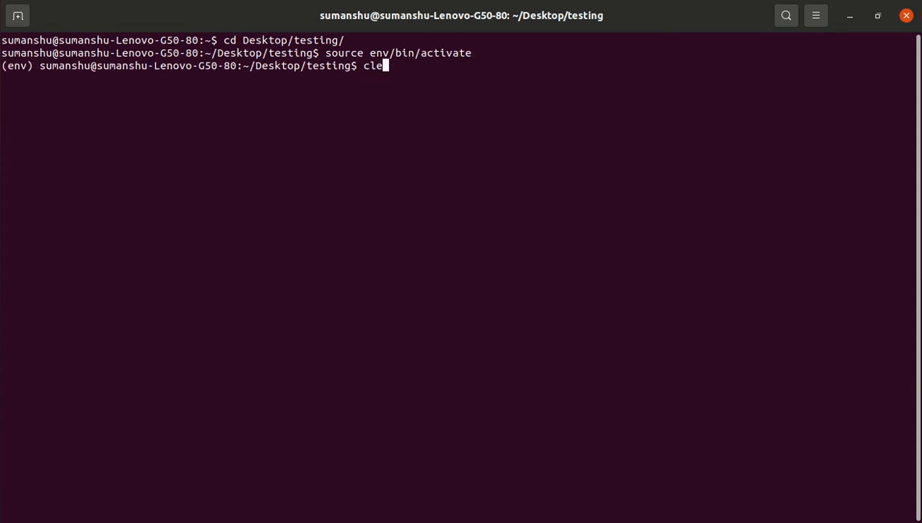
pyautogui.press('Return')
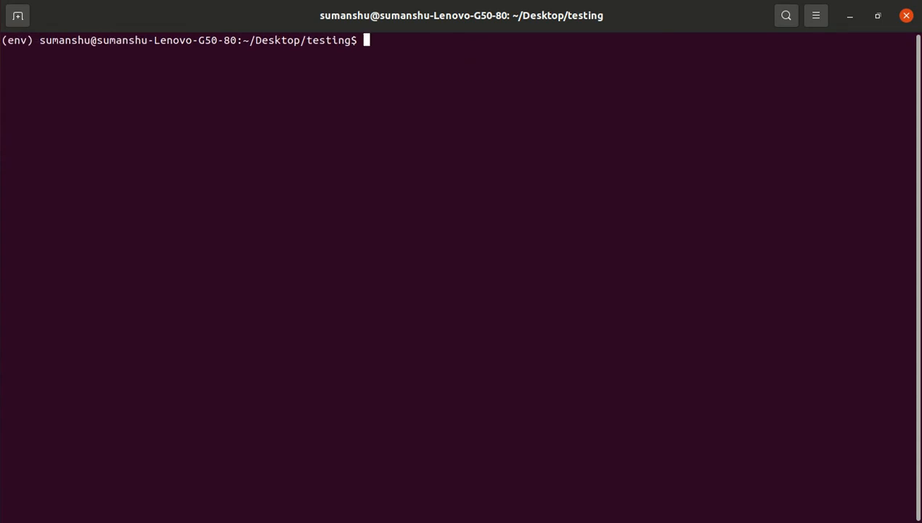
# Start the server with uvicorn main:app --reload
pyautogui.write('uvic')
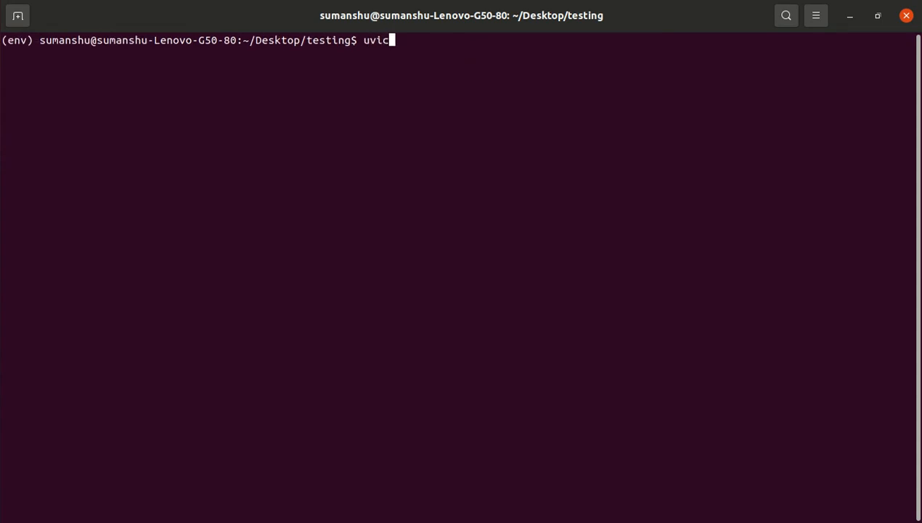
pyautogui.write('rn a')
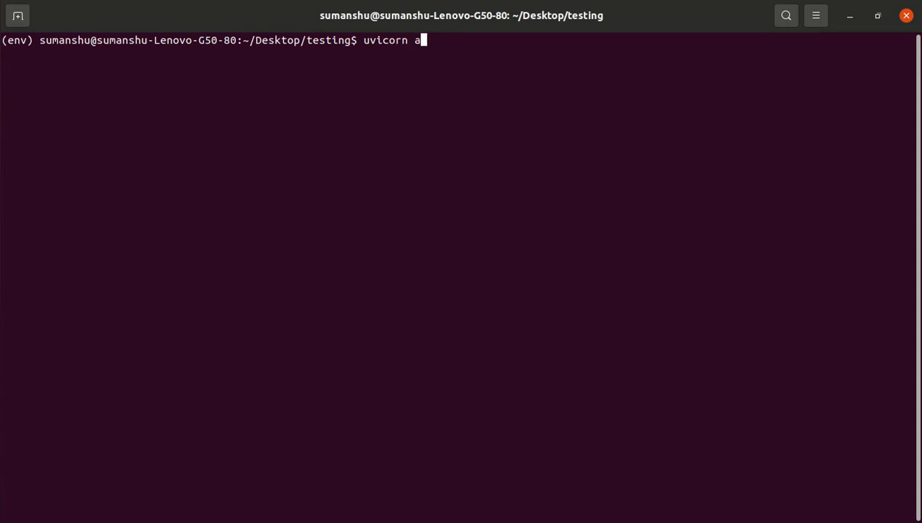
pyautogui.write('main:app')
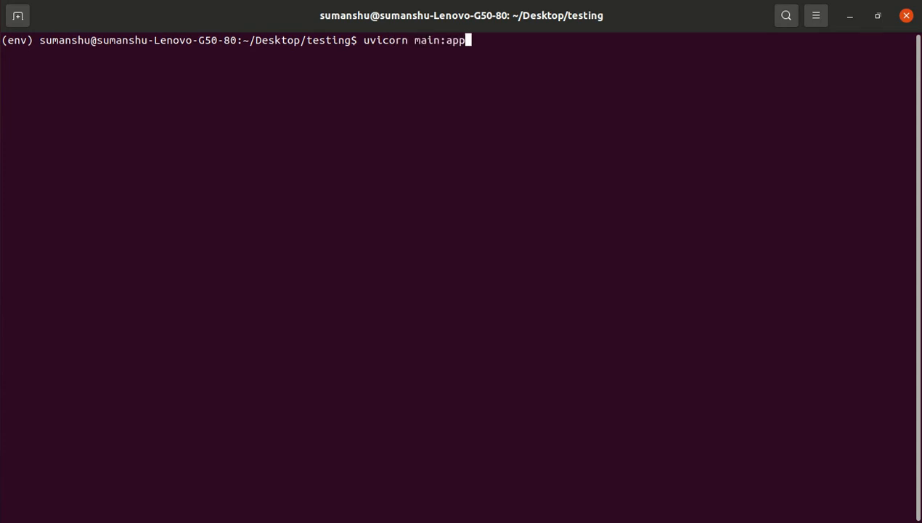
pyautogui.write('--reload')
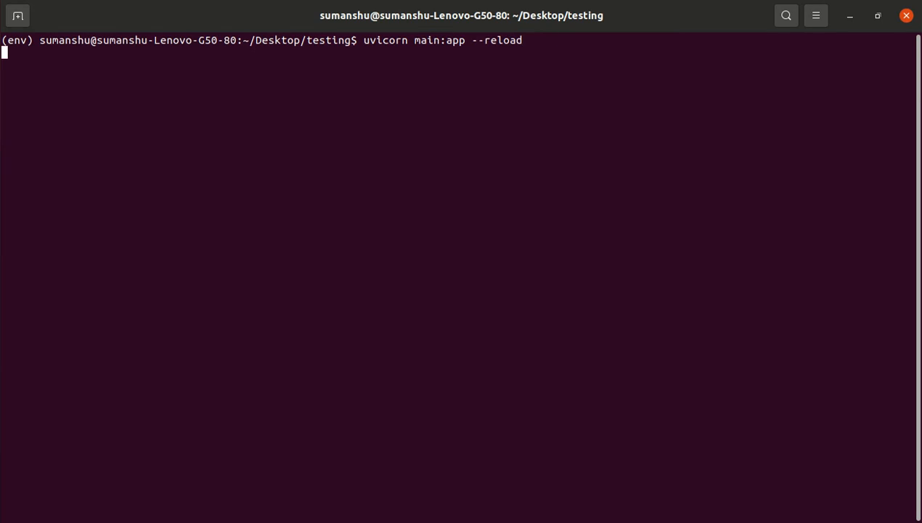
pyautogui.press('Return')
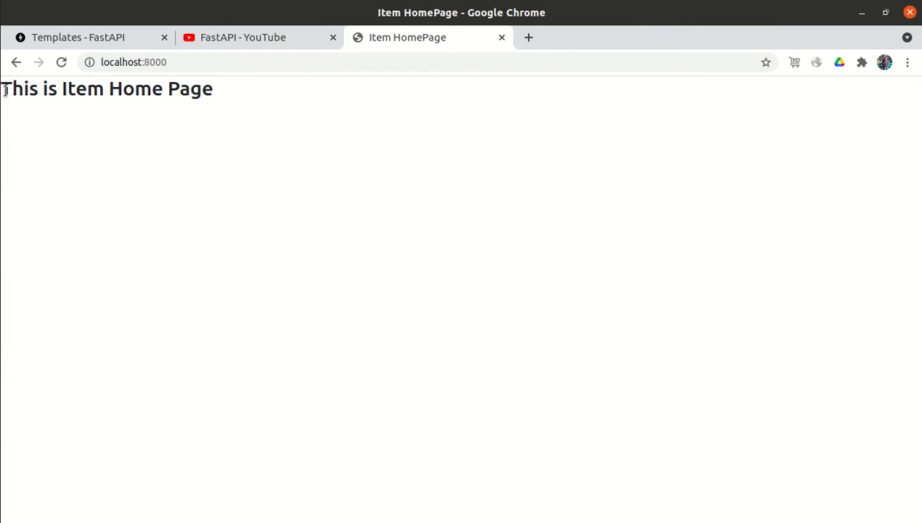
pyautogui.moveTo(114, 233)
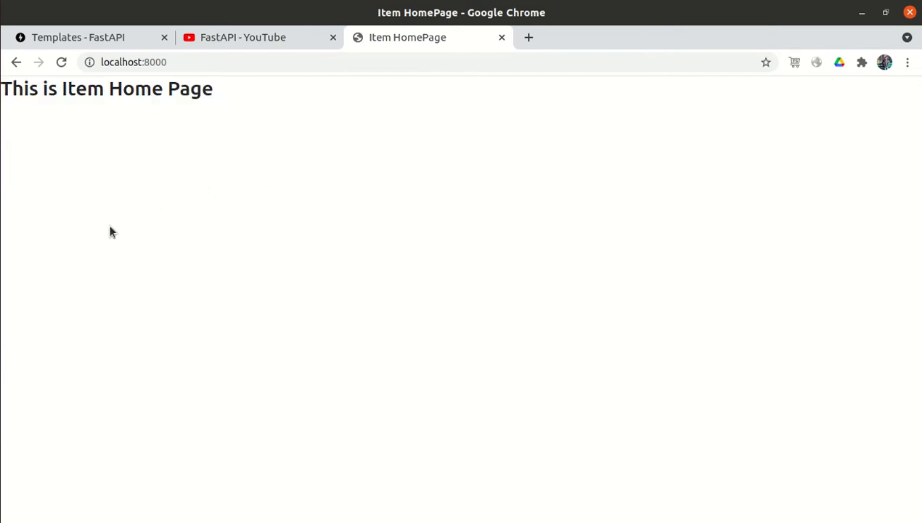
pyautogui.moveTo(392, 244)
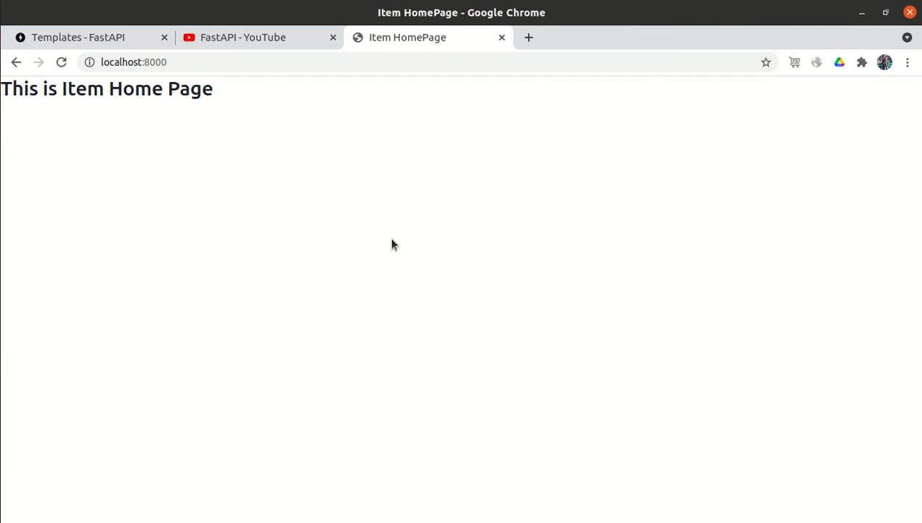
# Select the 'This is Item Home Page' heading on localhost:8000
pyautogui.tripleClick(108, 89)
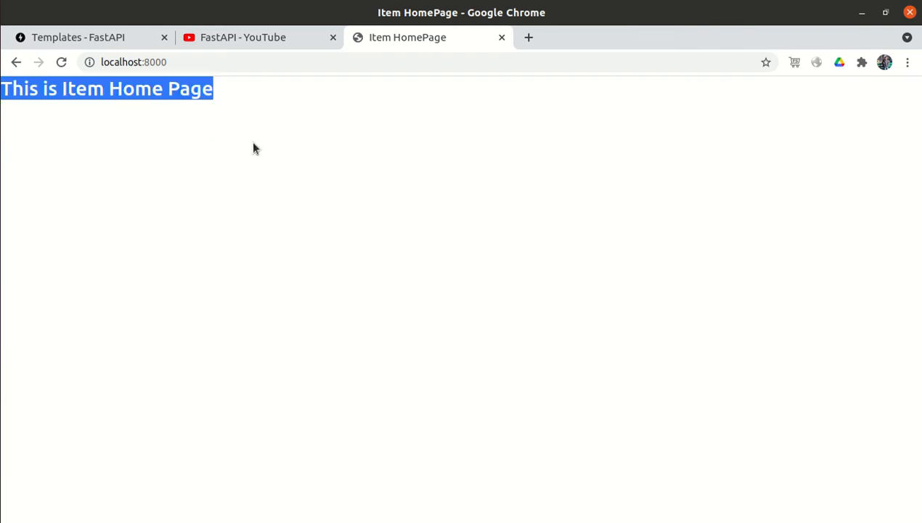
pyautogui.click(110, 144)
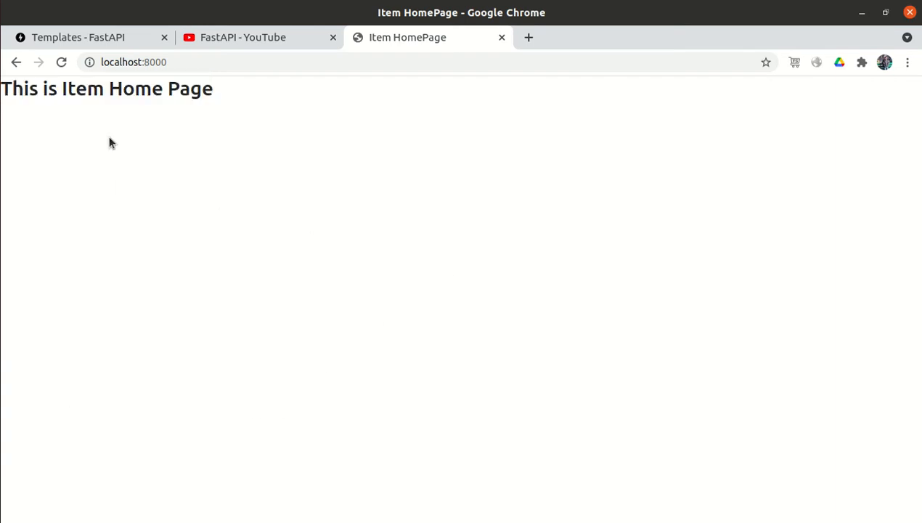
pyautogui.tripleClick(107, 88)
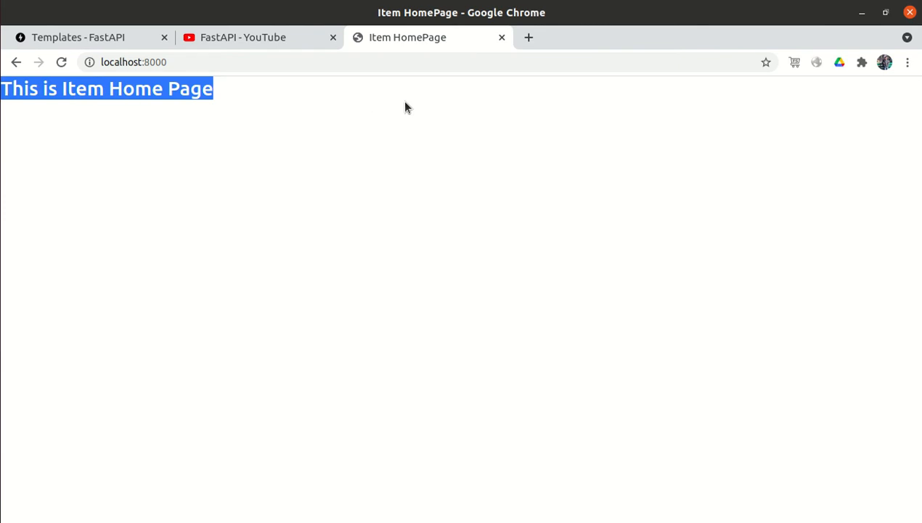
pyautogui.moveTo(848, 119)
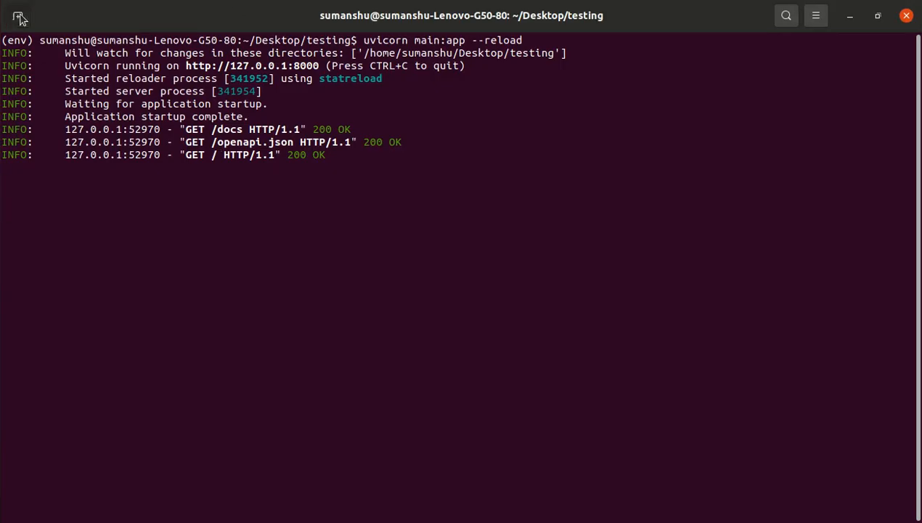
# In a second terminal tab, enter the templates folder and list base.html and item_homepage.html
pyautogui.click(17, 14)
pyautogui.write('ls')
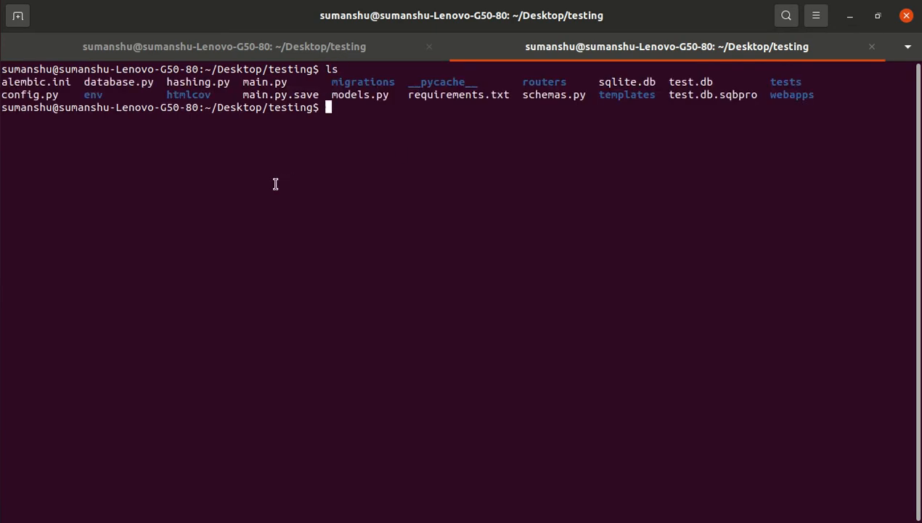
pyautogui.moveTo(617, 90)
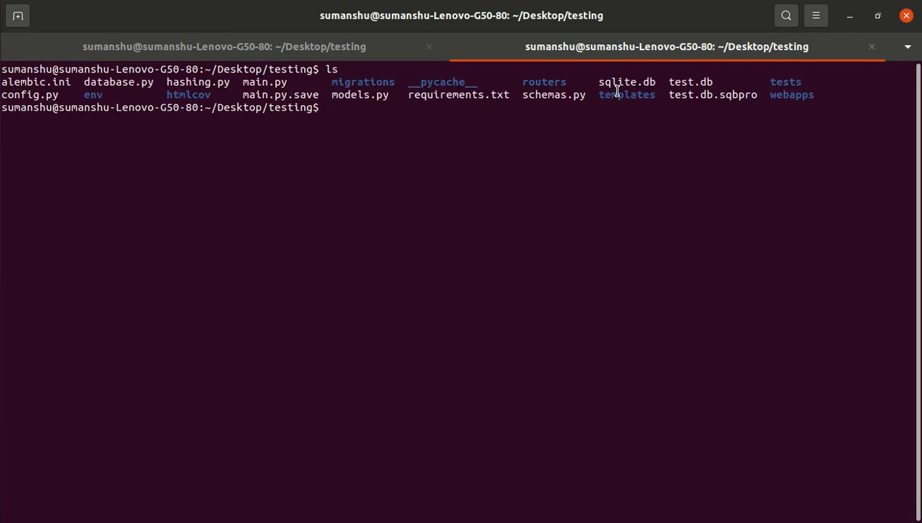
pyautogui.write('cd te')
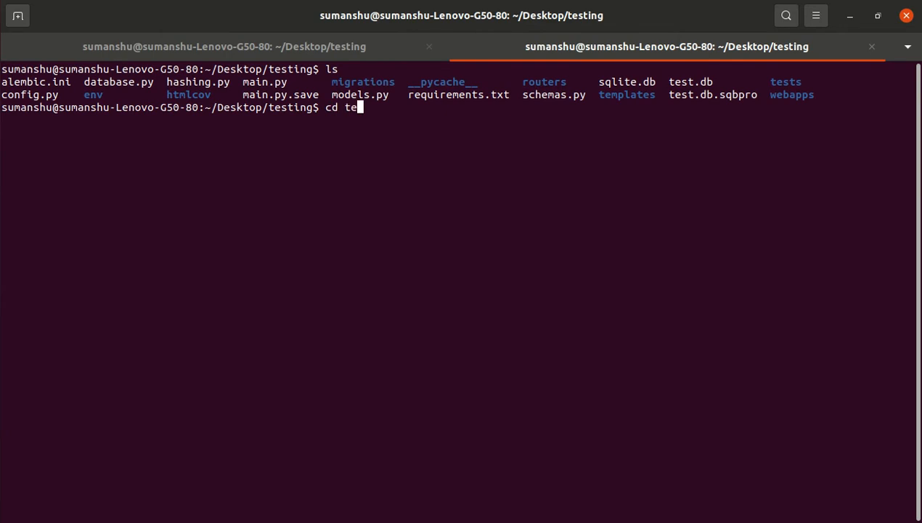
pyautogui.press('Return')
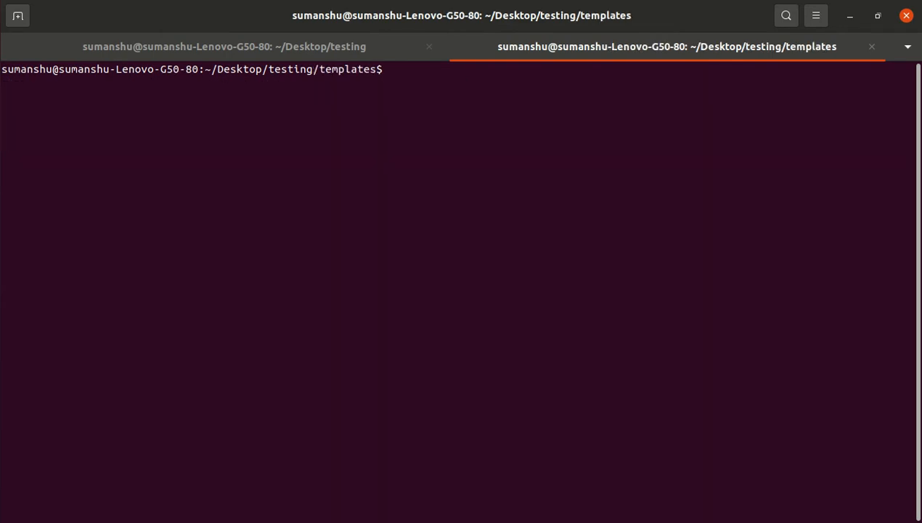
pyautogui.press('Return')
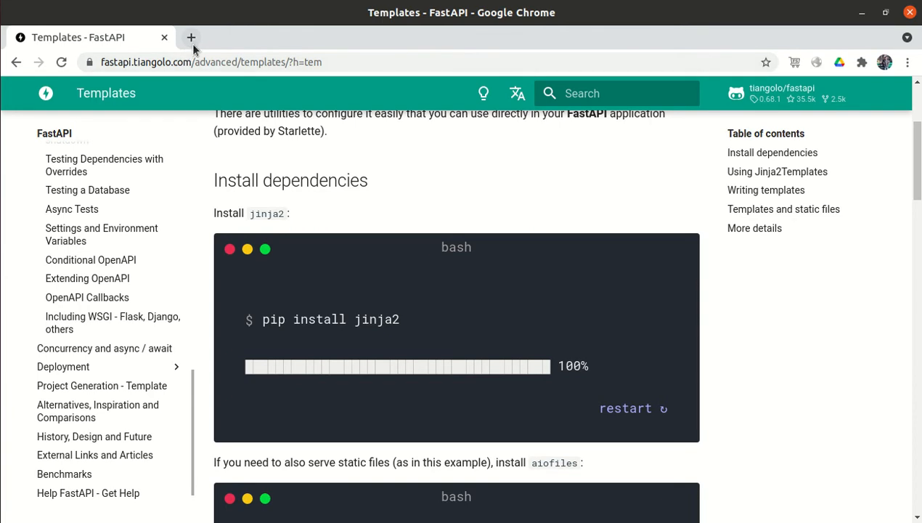
# Switch to a new Chrome tab and begin a nano command
pyautogui.click(192, 38)
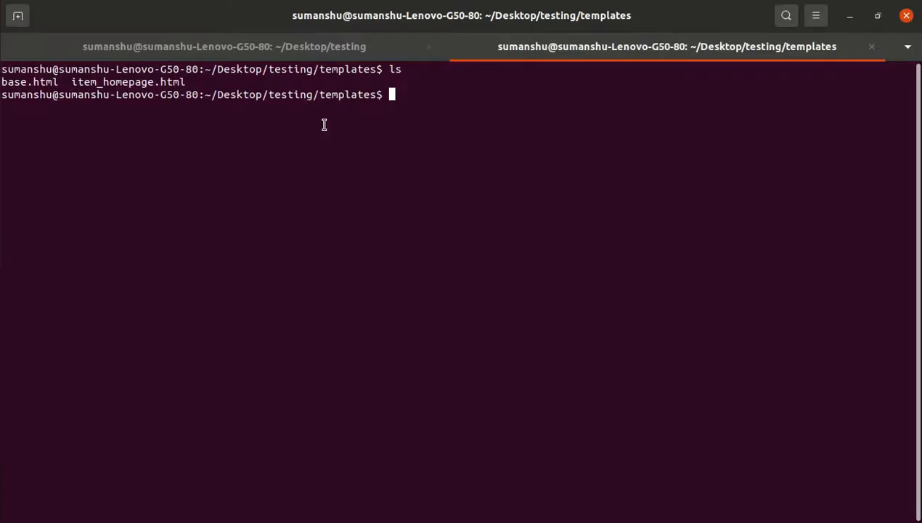
pyautogui.write('nano')
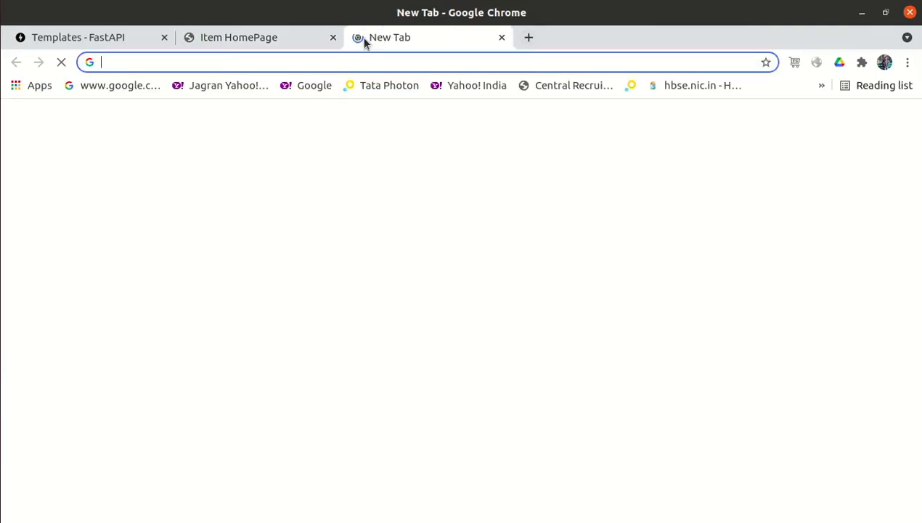
# Go to getbootstrap.com, search the docs for 'navbar' and load the Navbar component page
pyautogui.write('bootstrap.com')
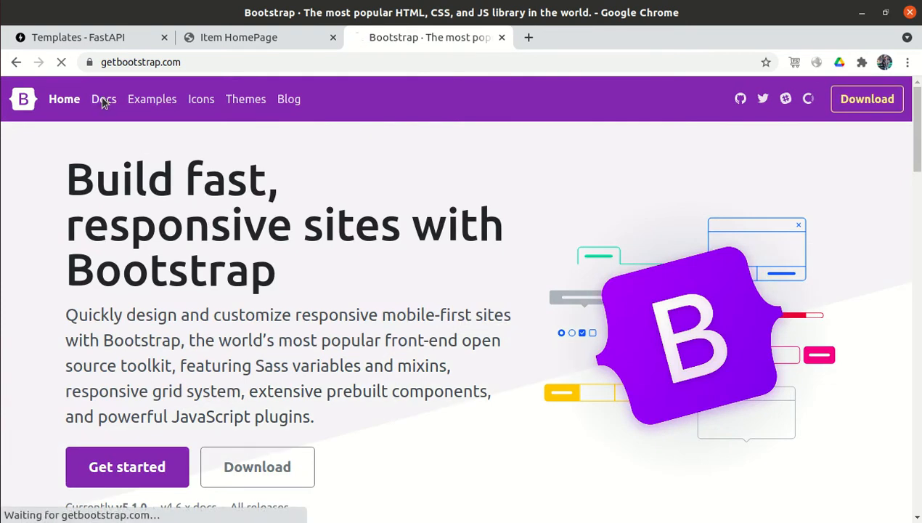
pyautogui.click(104, 99)
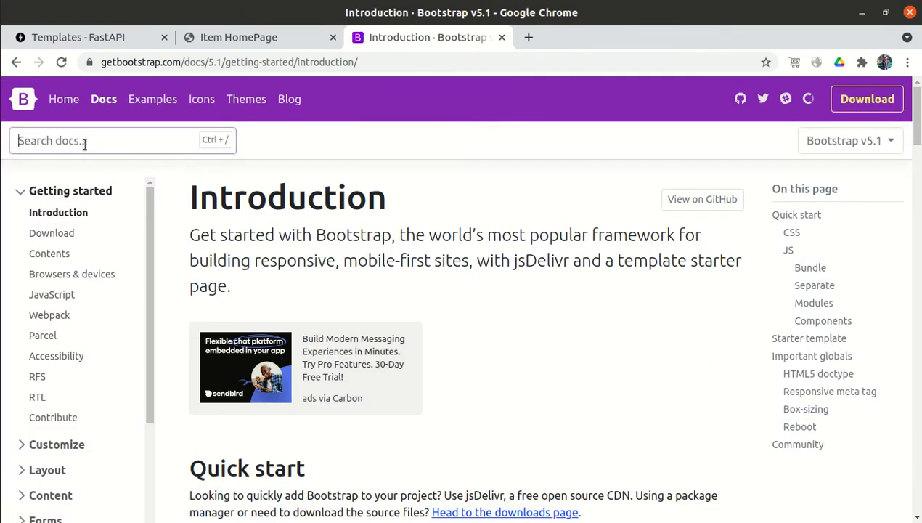
pyautogui.write('nabar')
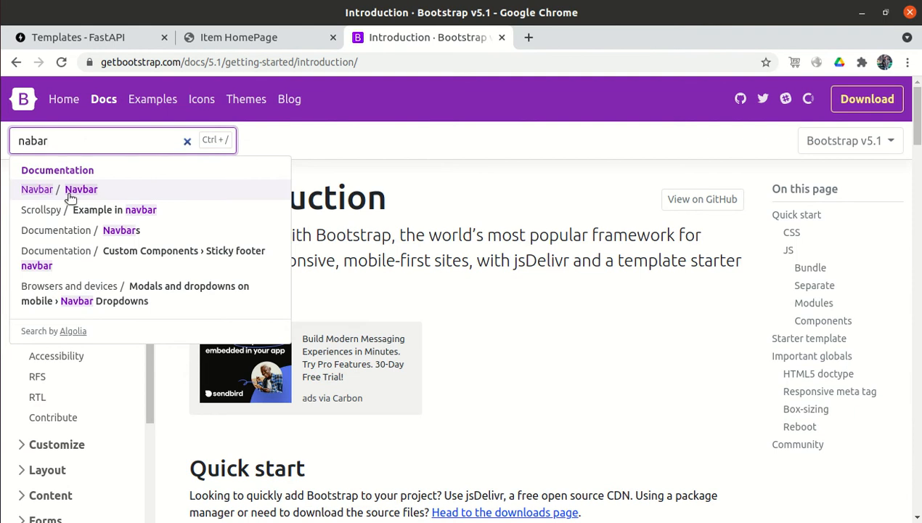
pyautogui.click(81, 189)
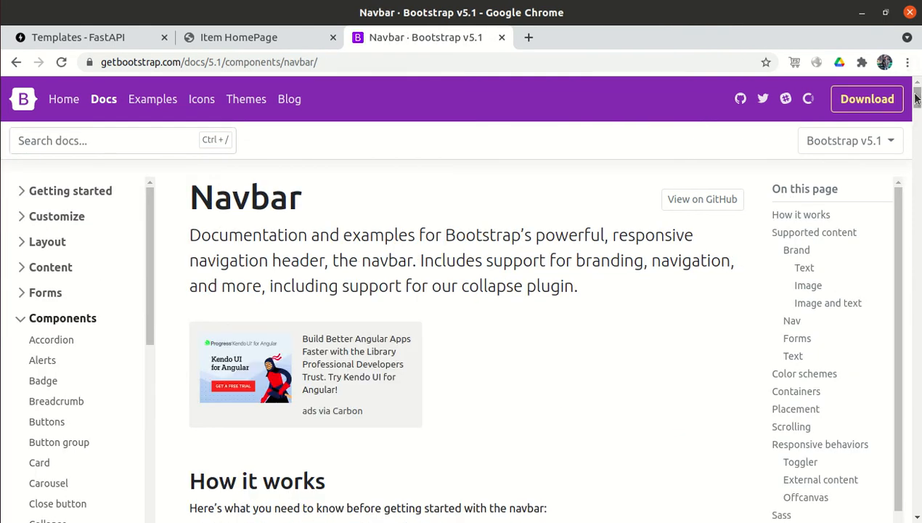
# Scroll to the supported-content navbar example markup
pyautogui.scroll(-3)
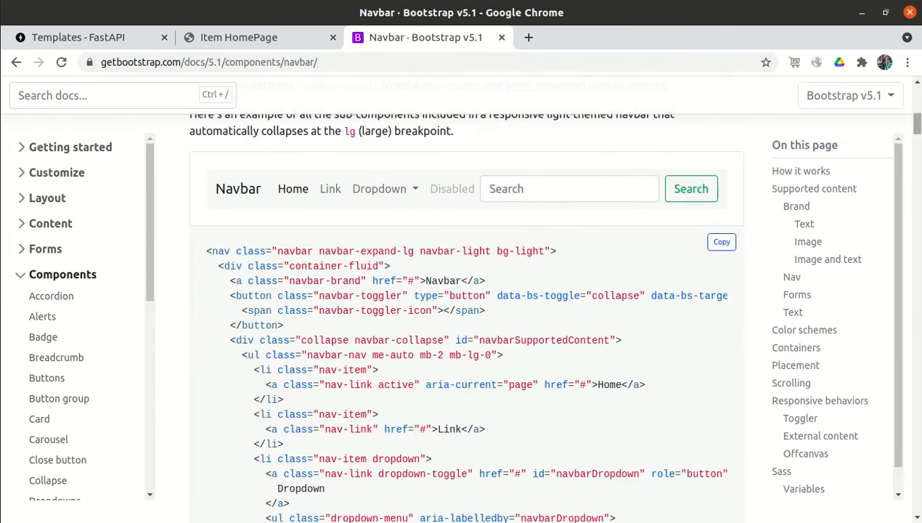
pyautogui.scroll(-3)
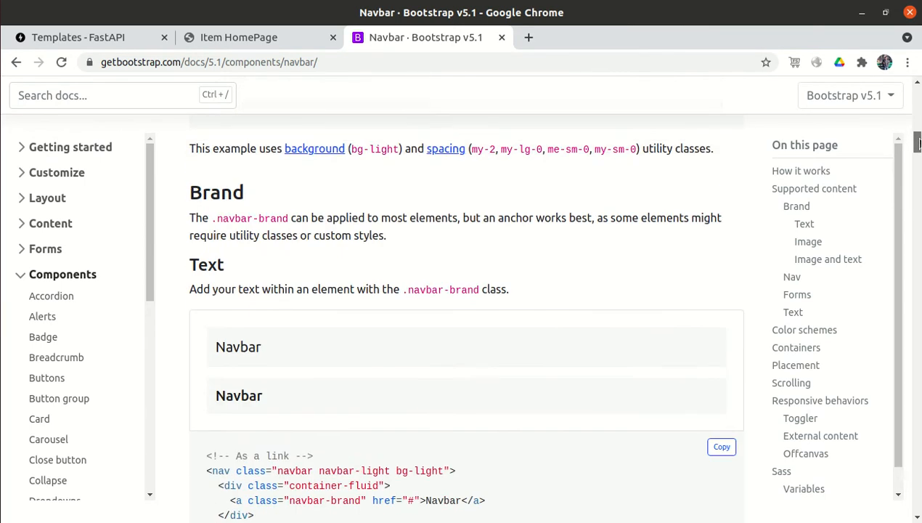
pyautogui.scroll(-3)
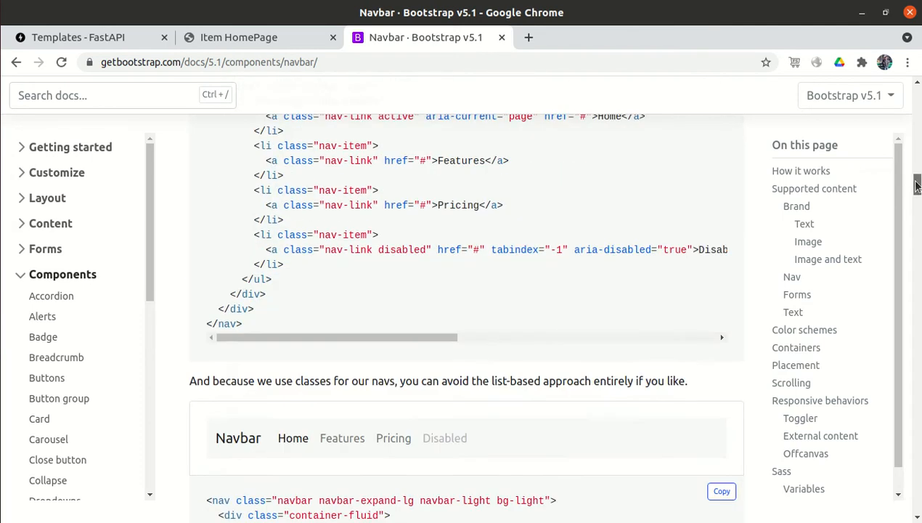
pyautogui.scroll(3)
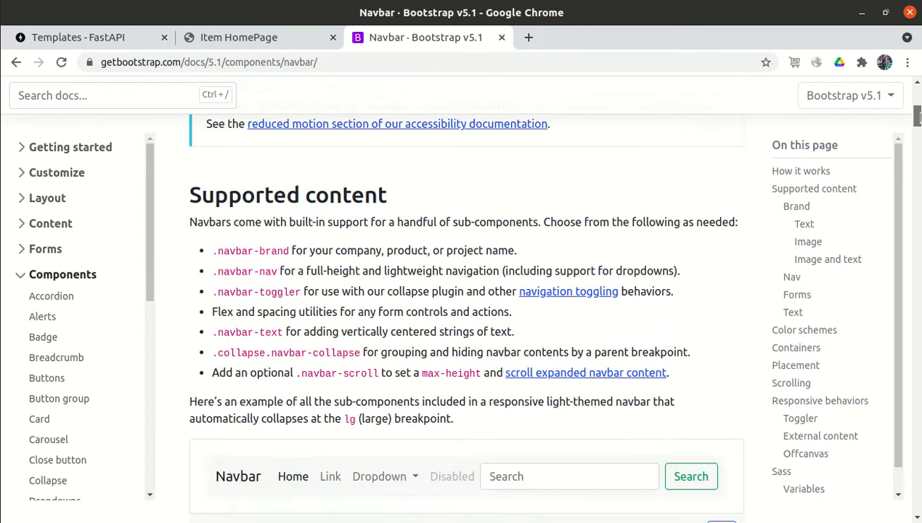
pyautogui.scroll(-3)
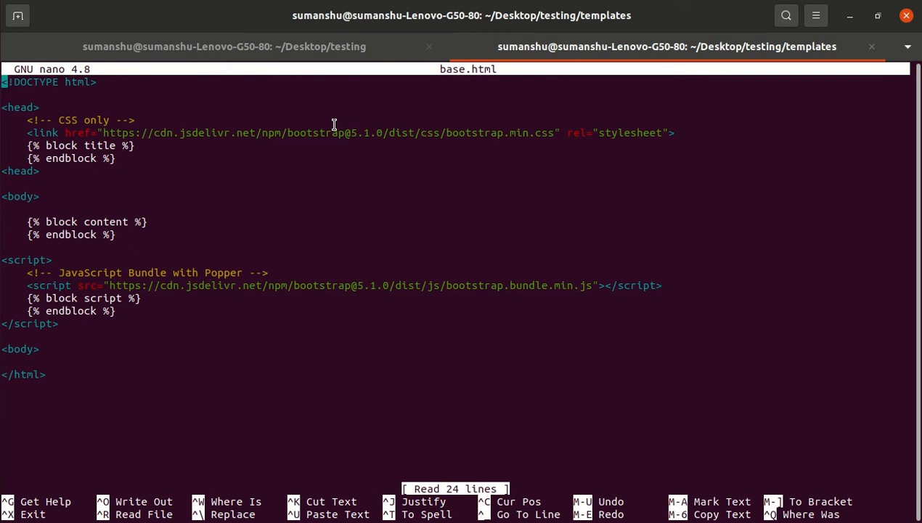
pyautogui.moveTo(468, 122)
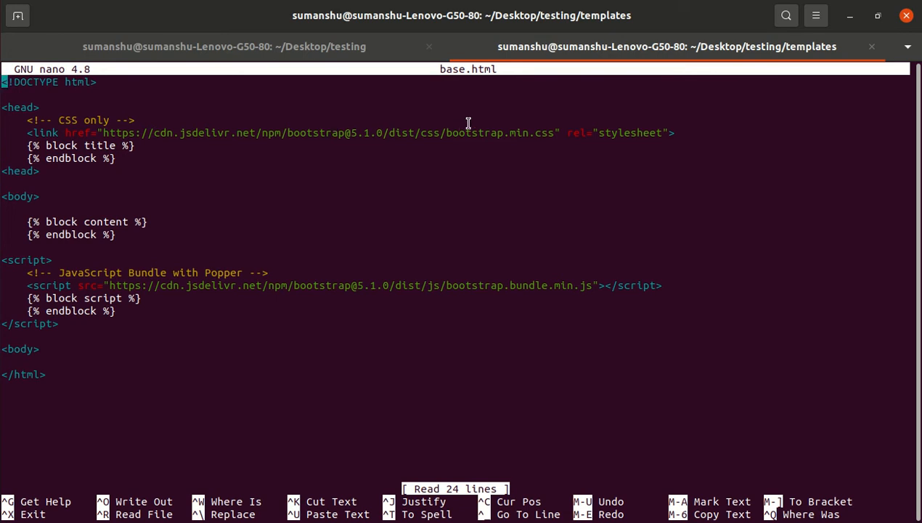
pyautogui.moveTo(123, 292)
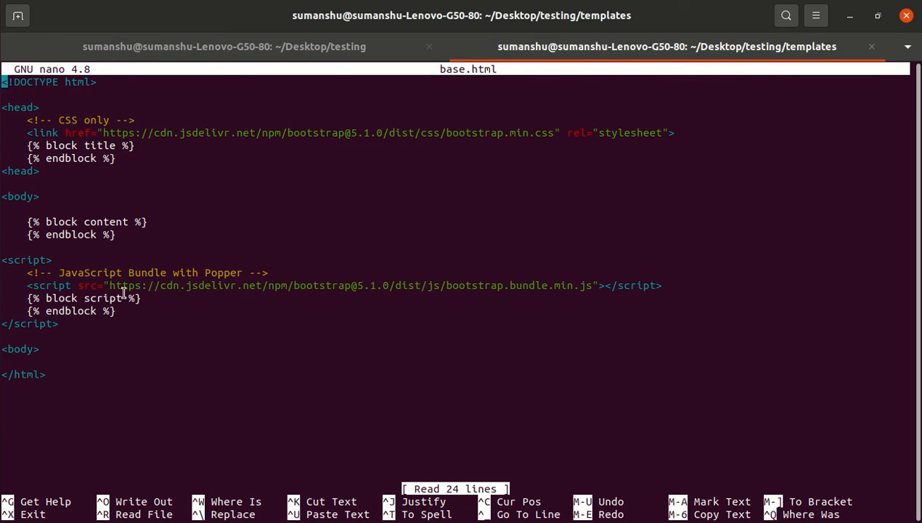
pyautogui.moveTo(42, 209)
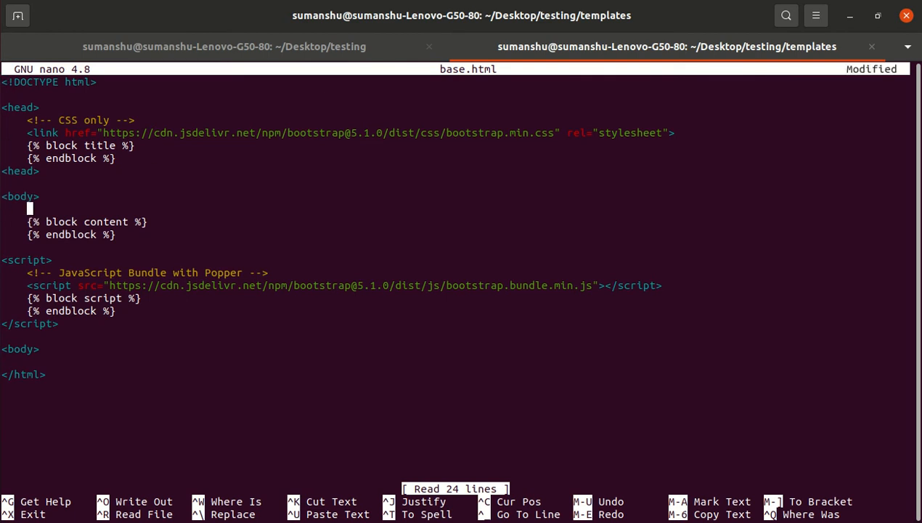
# Delete the blank line after <body> in base.html, then save and exit nano
pyautogui.press('Delete')
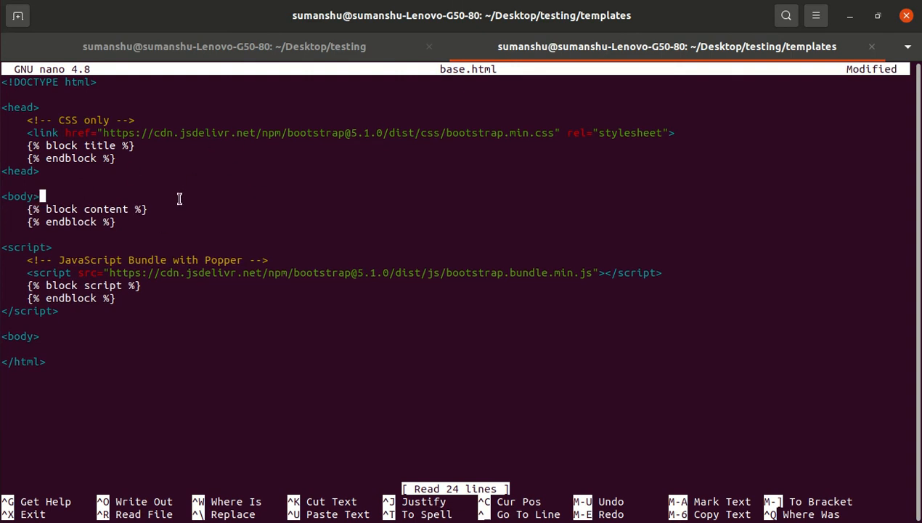
pyautogui.press('ctrl+x')
pyautogui.write('nano')
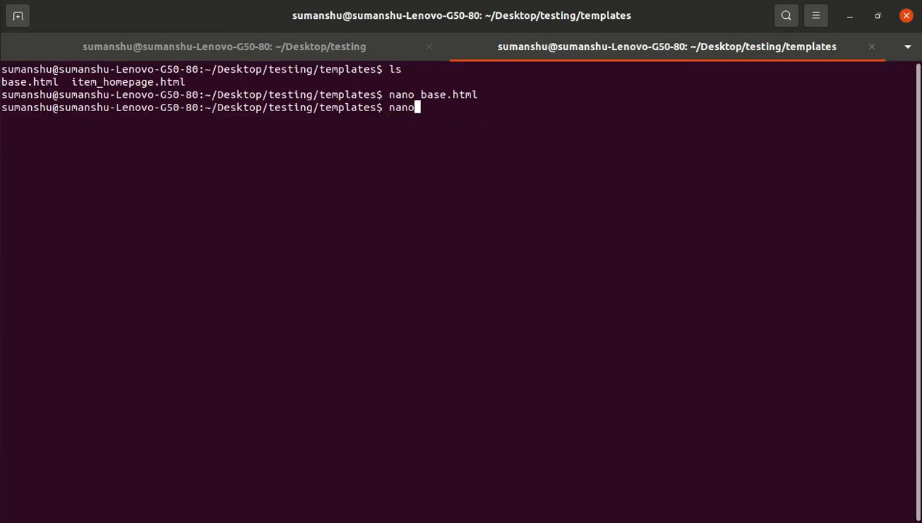
# Create navbar.html in nano, paste the Bootstrap navbar markup, then save and exit
pyautogui.write('navbar')
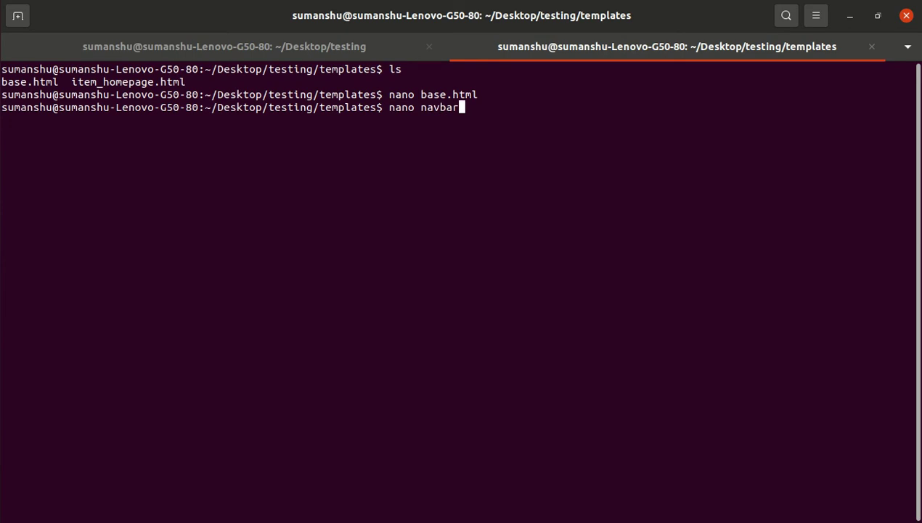
pyautogui.press('Return')
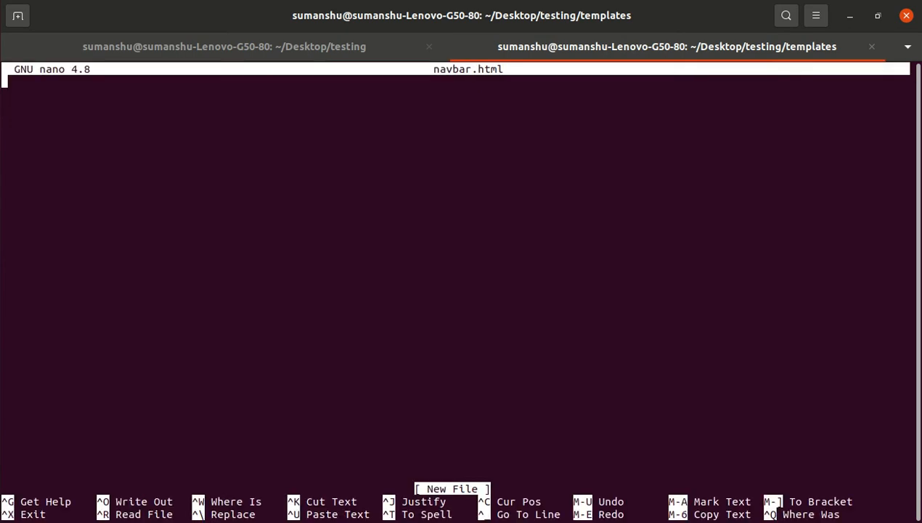
pyautogui.rightClick(7, 87)
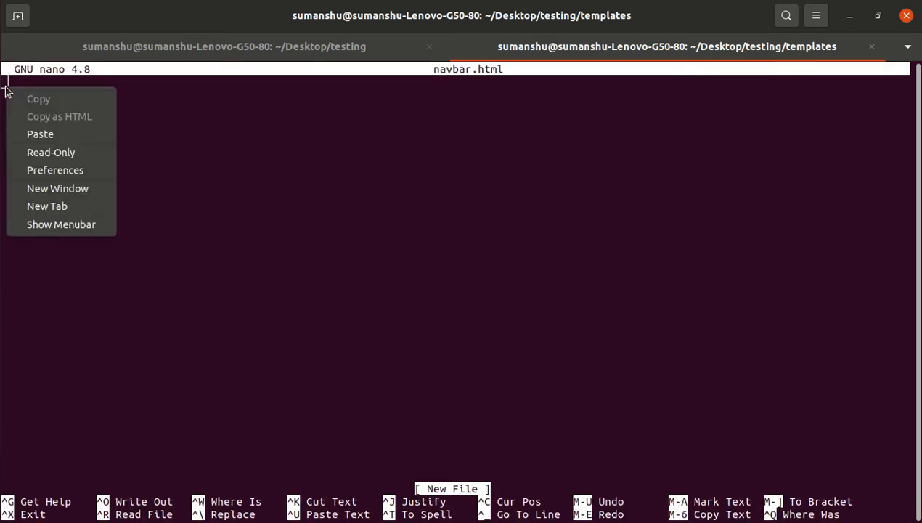
pyautogui.click(40, 134)
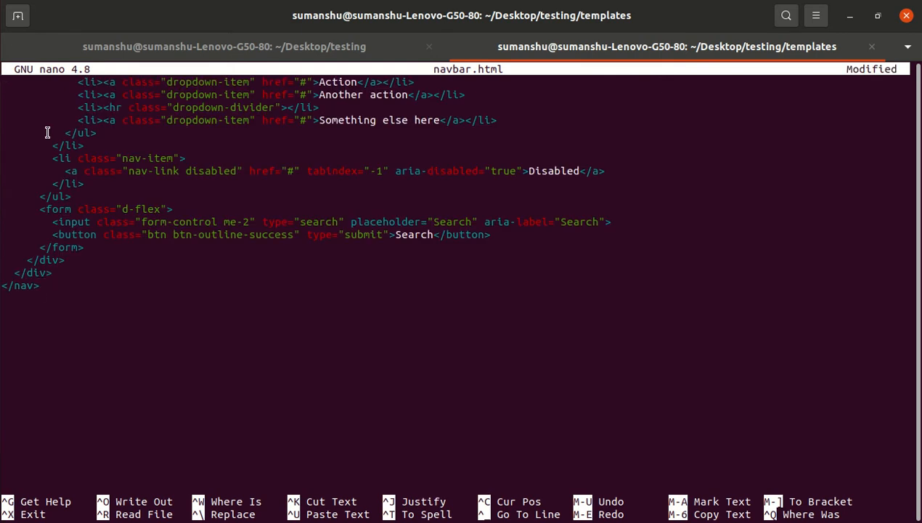
pyautogui.scroll(3)
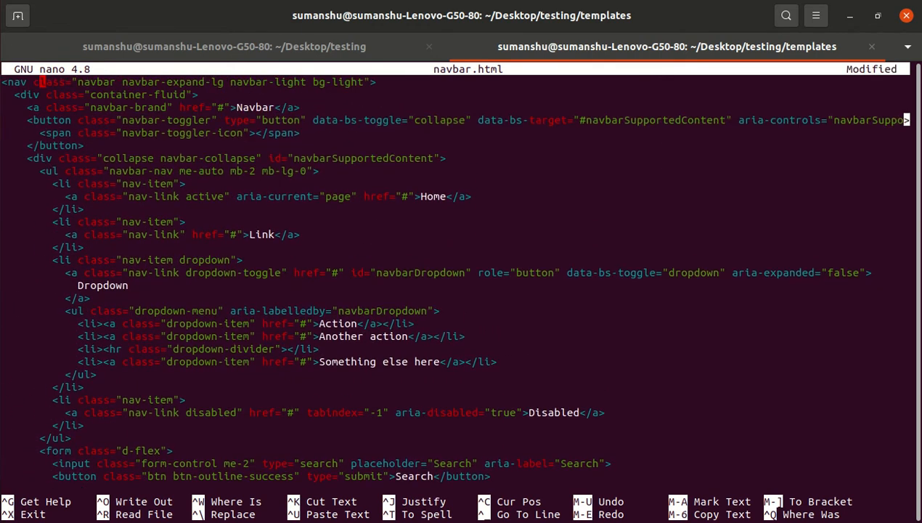
pyautogui.press('ctrl+x')
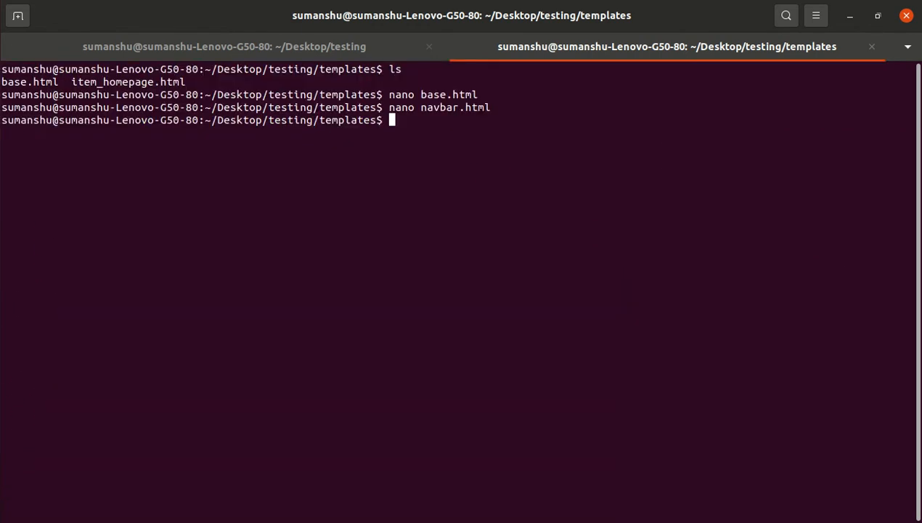
# Edit base.html in nano and add {% include 'navbar.html' %} right after <body>
pyautogui.write('nano ba')
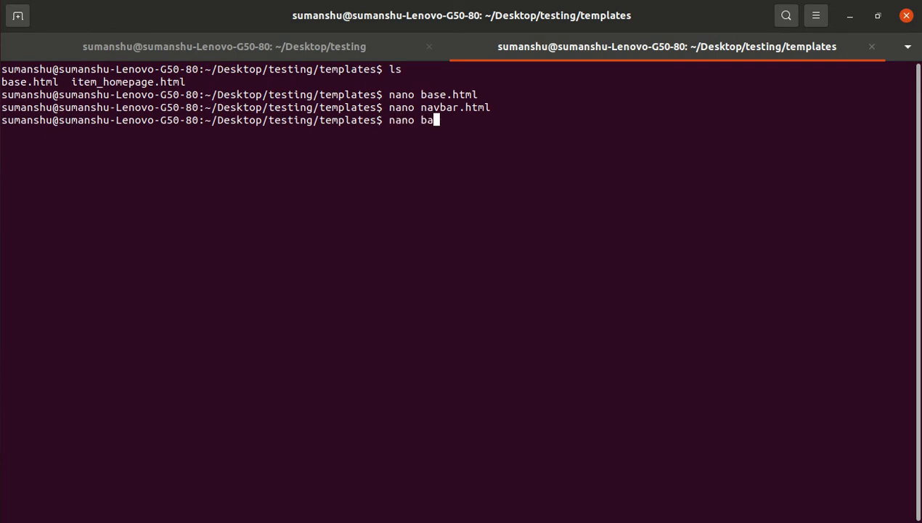
pyautogui.press('Return')
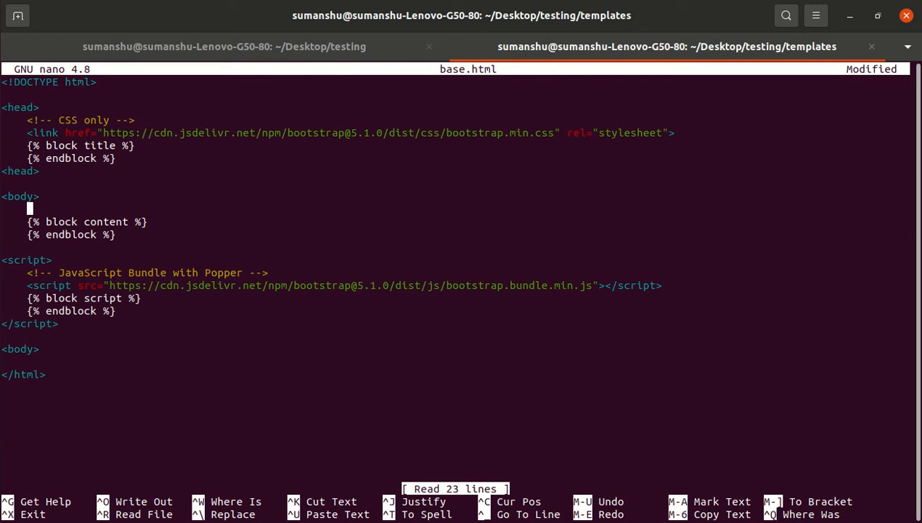
pyautogui.write('{% inclu')
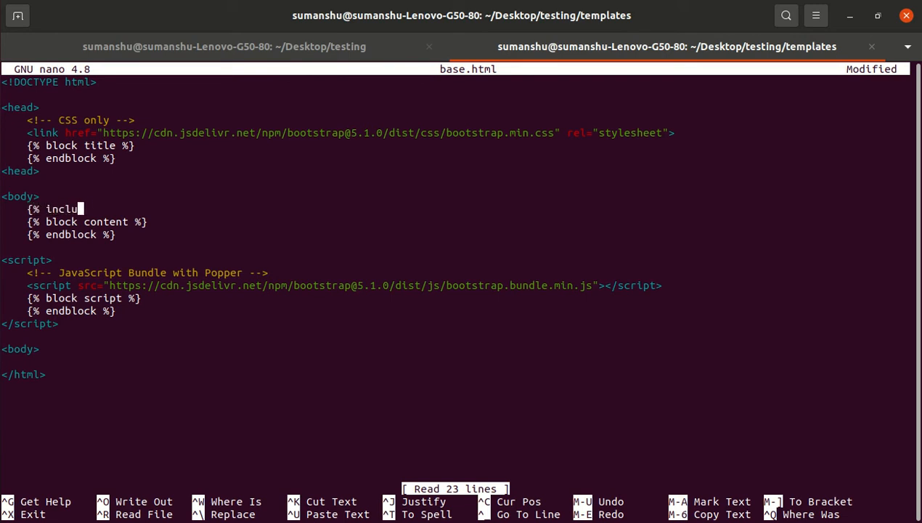
pyautogui.write("de 'na")
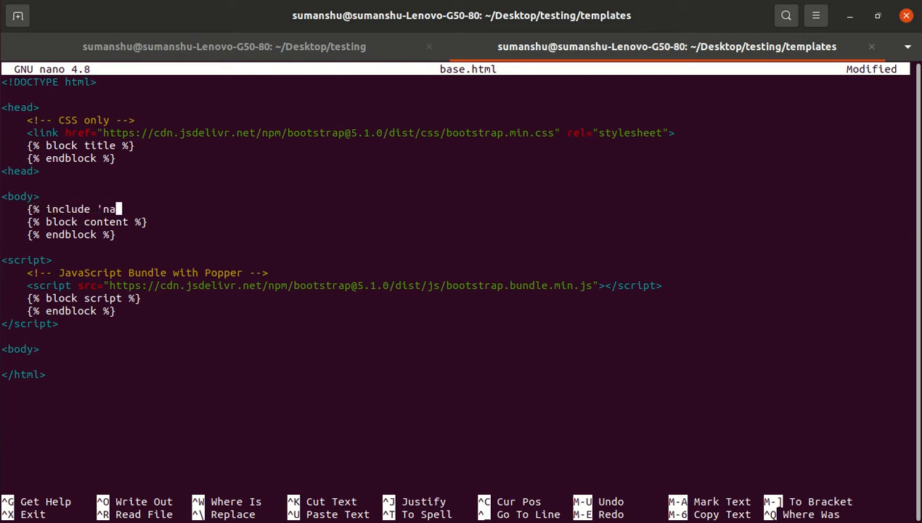
pyautogui.write('vbar.htm')
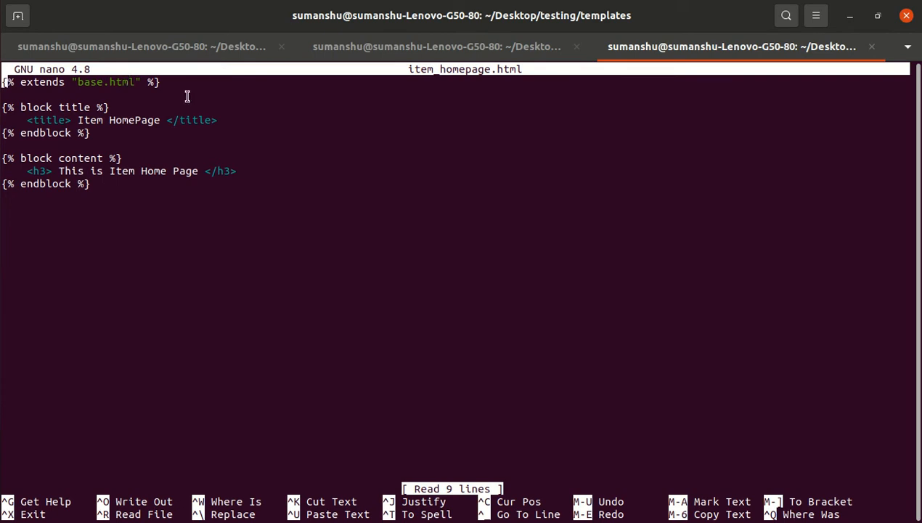
pyautogui.moveTo(232, 107)
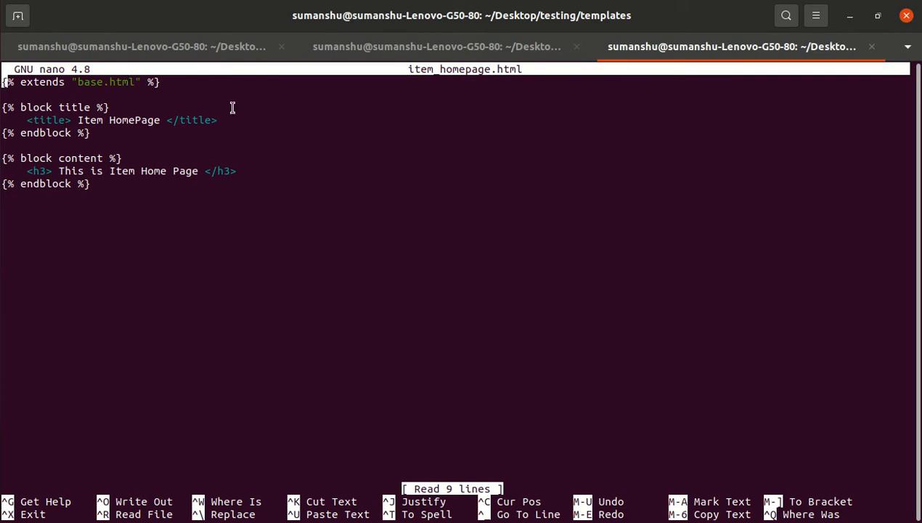
pyautogui.moveTo(45, 114)
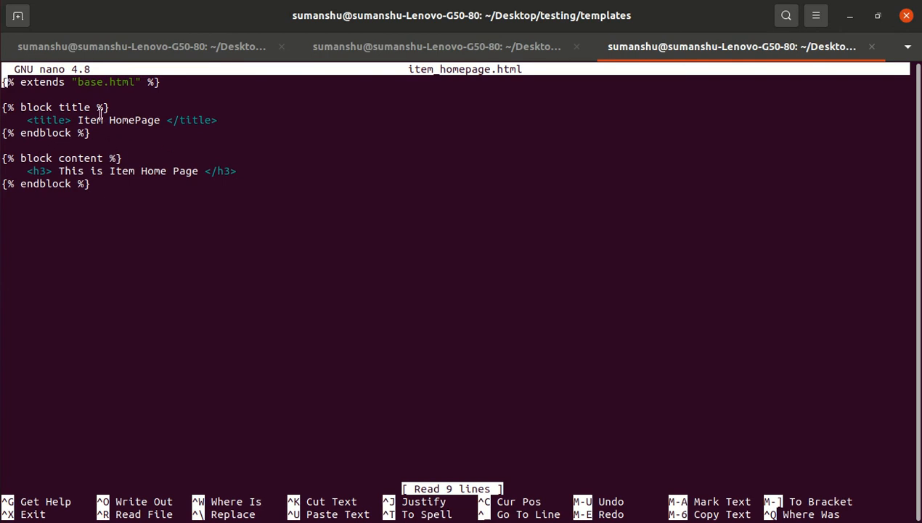
# Exit item_homepage.html in nano without changes
pyautogui.press('ctrl+x')
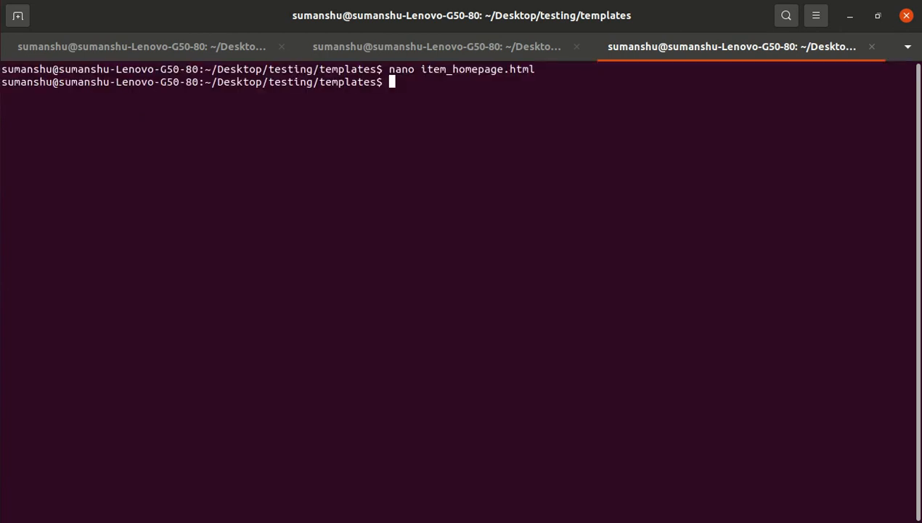
# Return to the base.html nano session and save it with the navbar.html include, confirming with Y
pyautogui.click(436, 45)
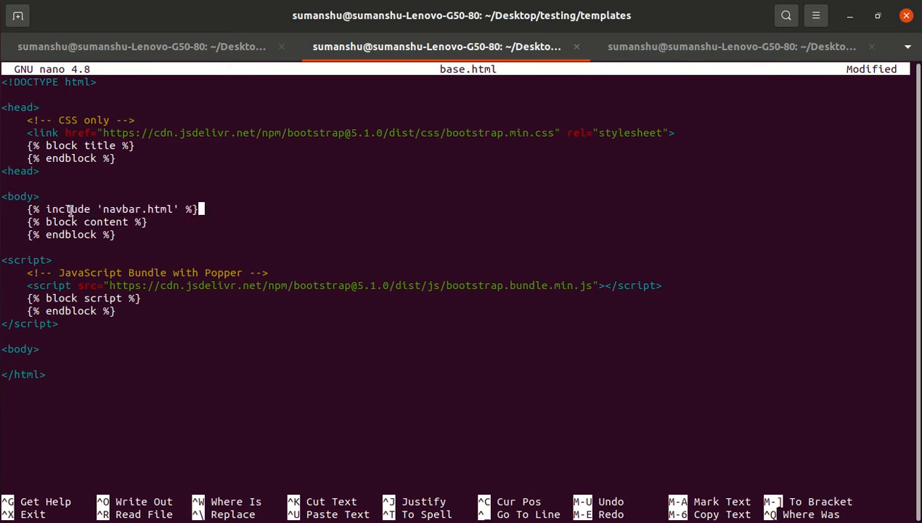
pyautogui.moveTo(627, 66)
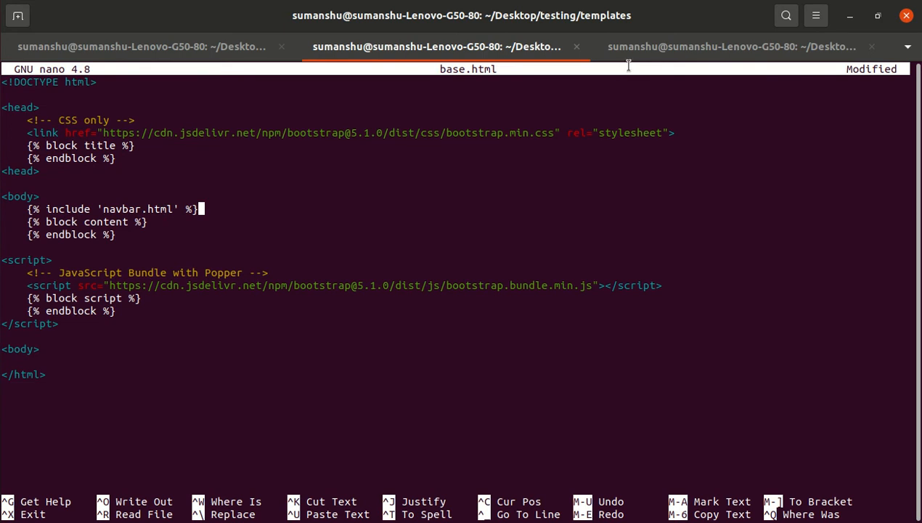
pyautogui.moveTo(13, 86)
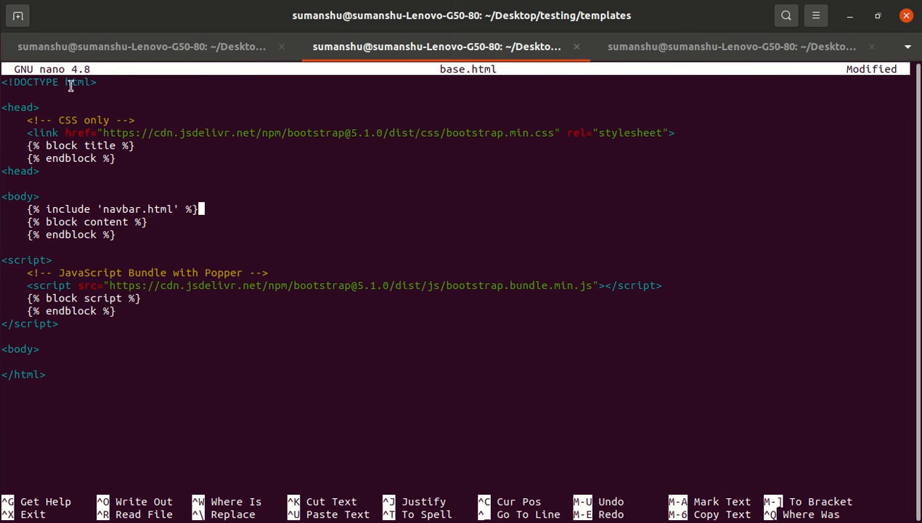
pyautogui.moveTo(242, 13)
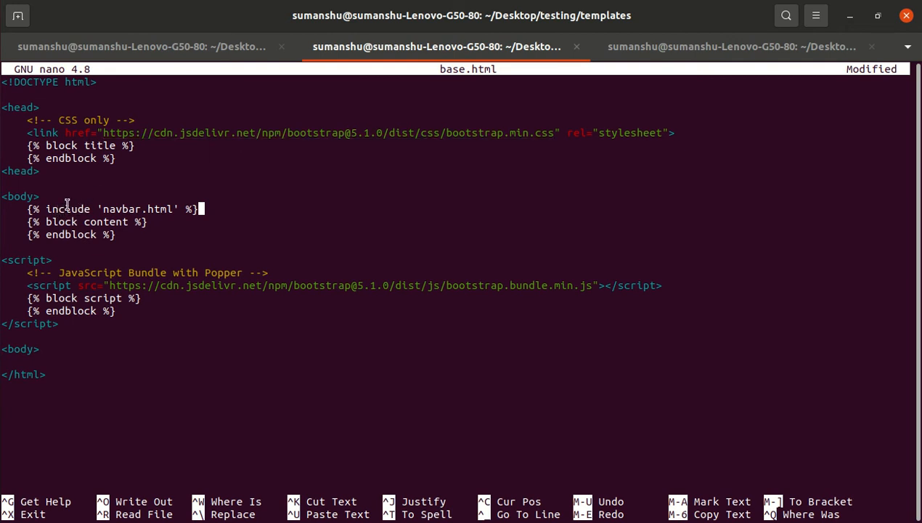
pyautogui.press('ctrl+x')
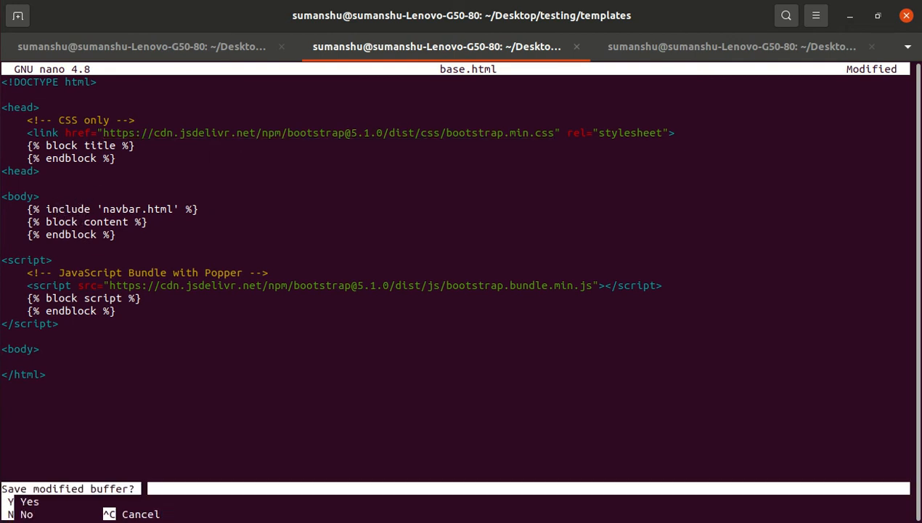
pyautogui.press('y')
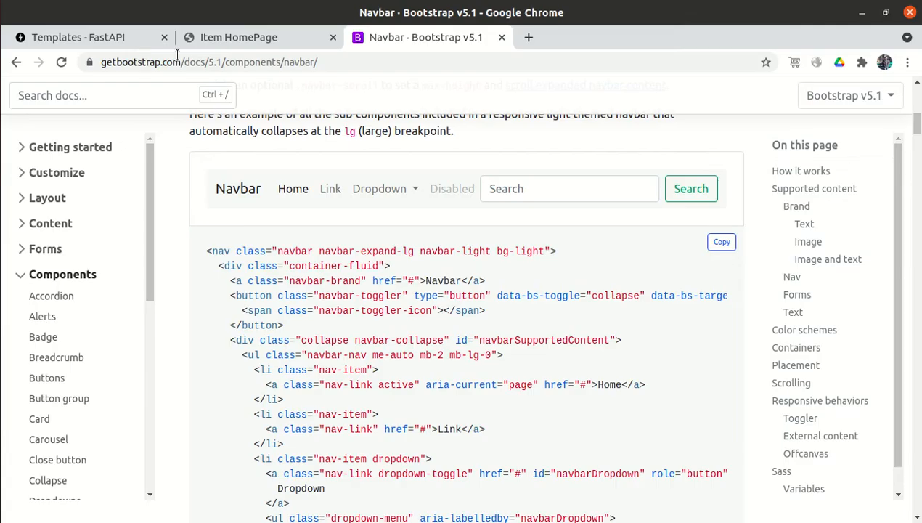
# Reload localhost:8000 so the Bootstrap navbar shows above the Item Home Page heading
pyautogui.click(238, 38)
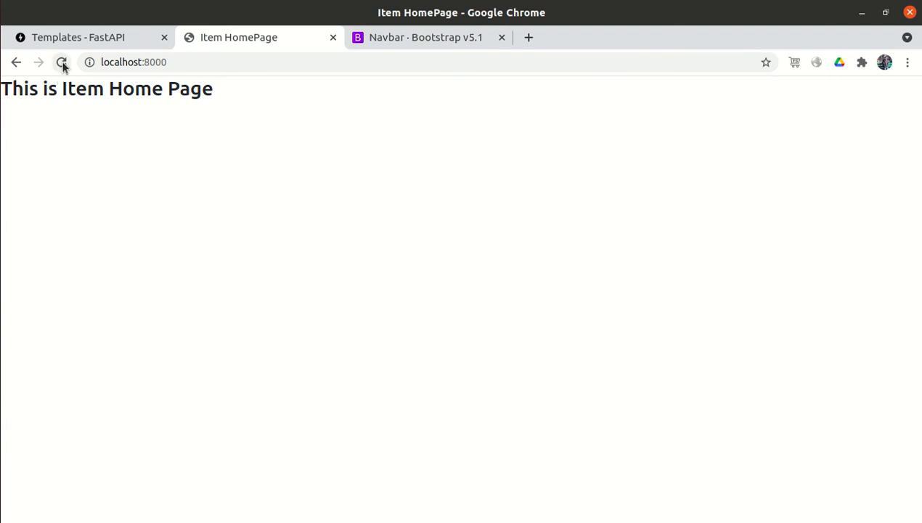
pyautogui.click(62, 61)
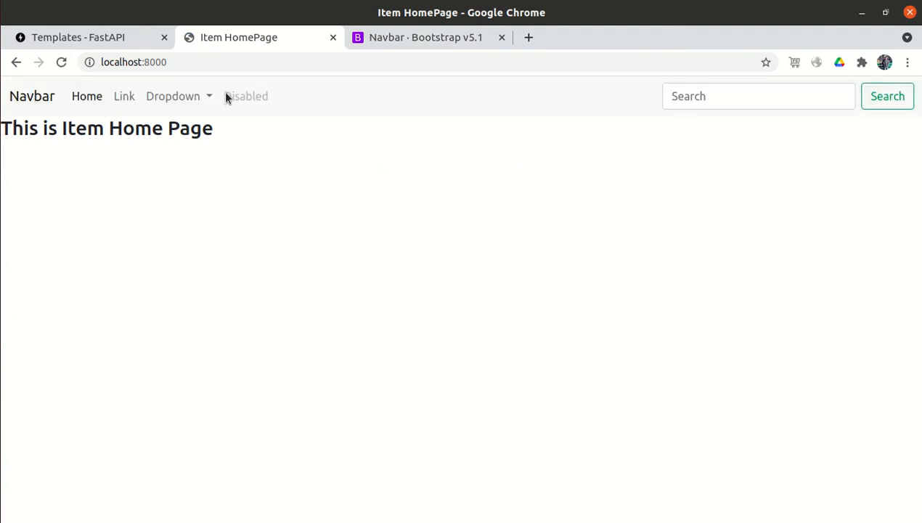
pyautogui.moveTo(212, 151)
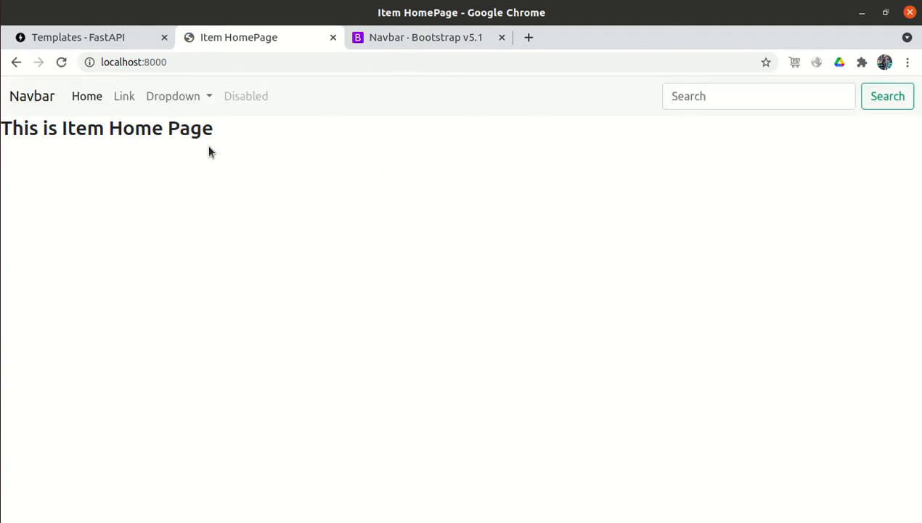
pyautogui.moveTo(93, 118)
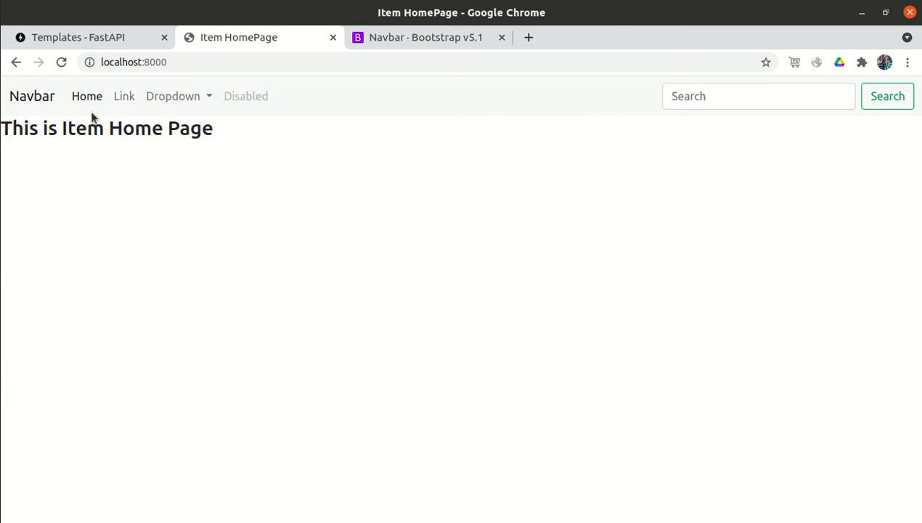
pyautogui.moveTo(32, 96)
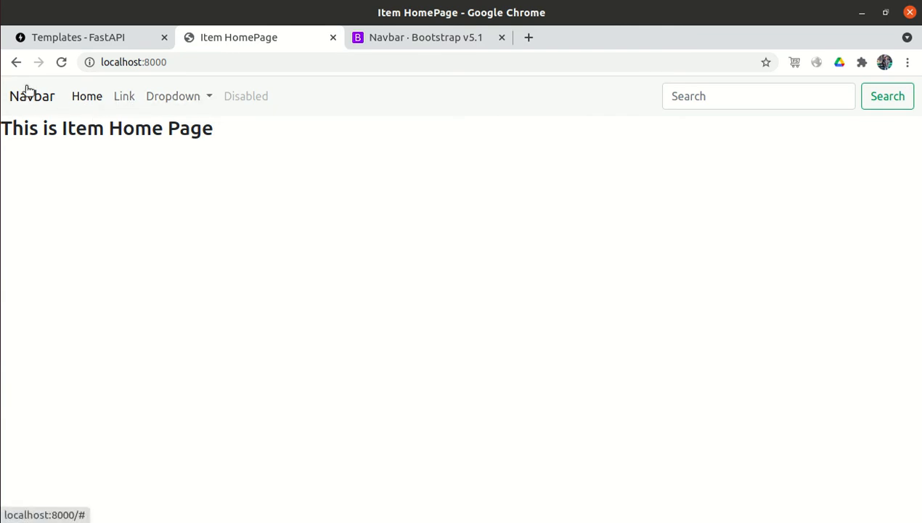
pyautogui.moveTo(103, 96)
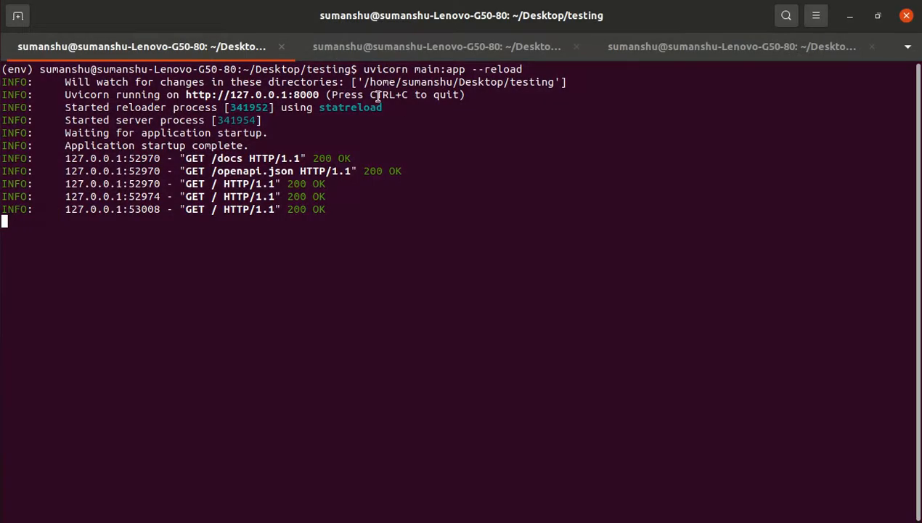
# Reopen navbar.html in nano and change the brand text Navbar to FastAPI
pyautogui.click(435, 45)
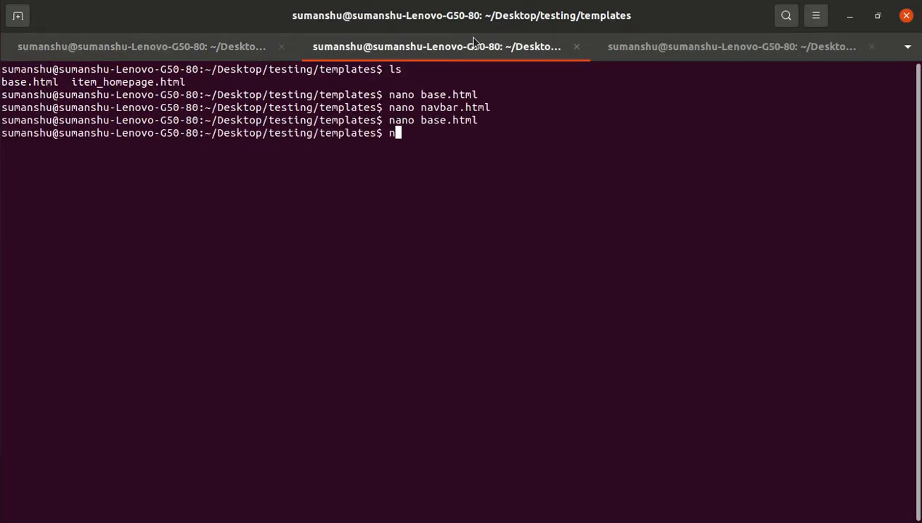
pyautogui.press('Return')
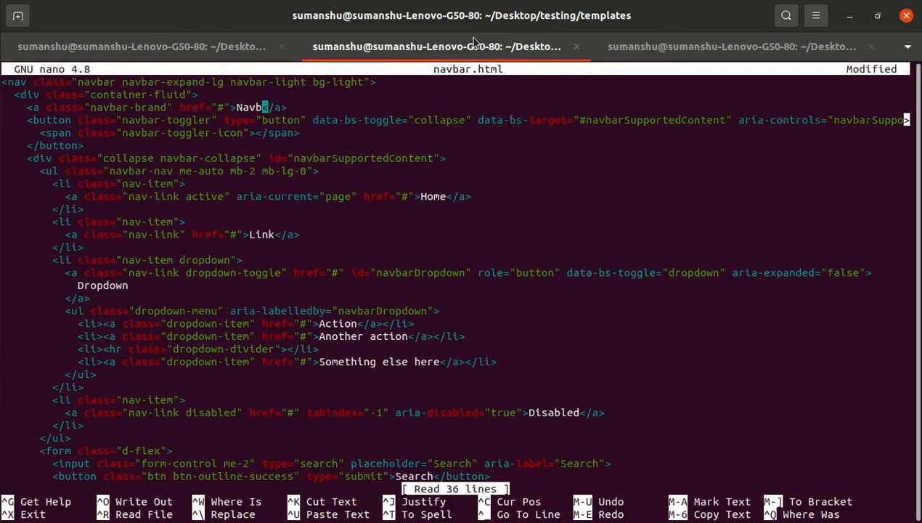
pyautogui.write('Fat')
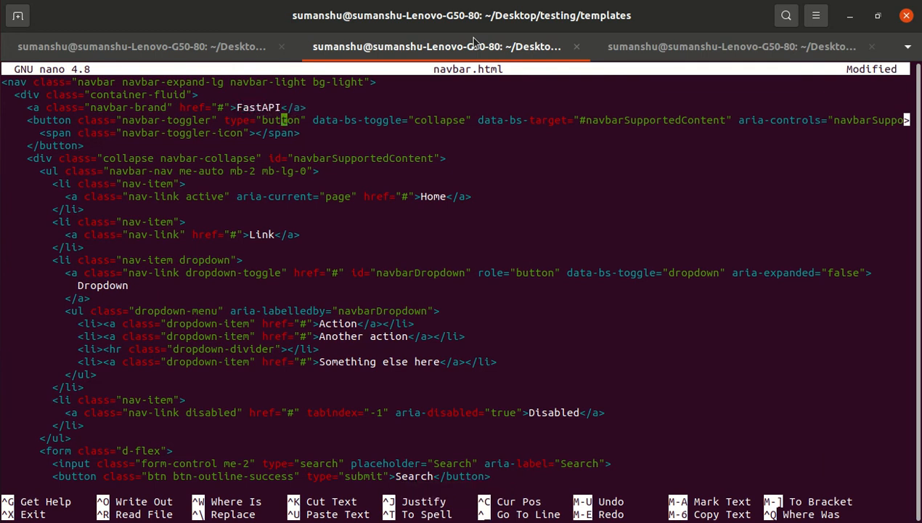
pyautogui.press('ctrl+x')
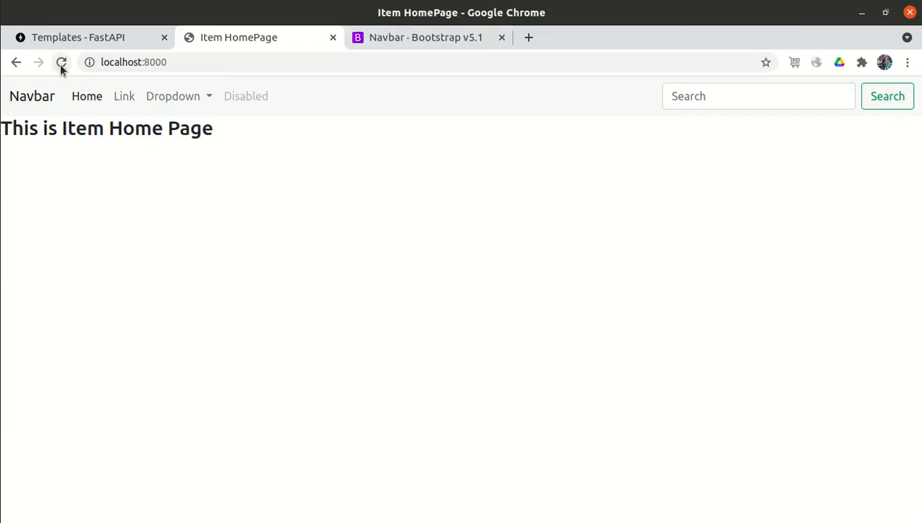
pyautogui.click(62, 60)
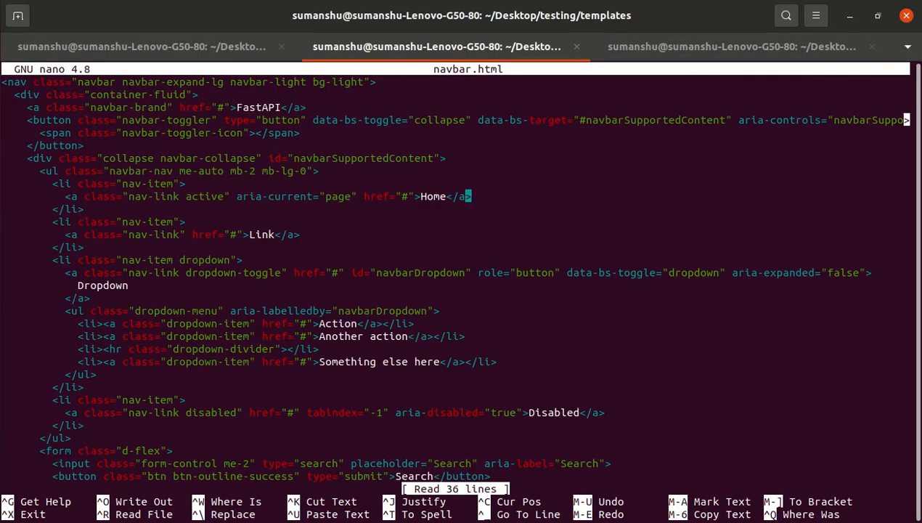
# Set Home href to "/", rename Link to Docs with href "/docs/", and save navbar.html
pyautogui.write('/')
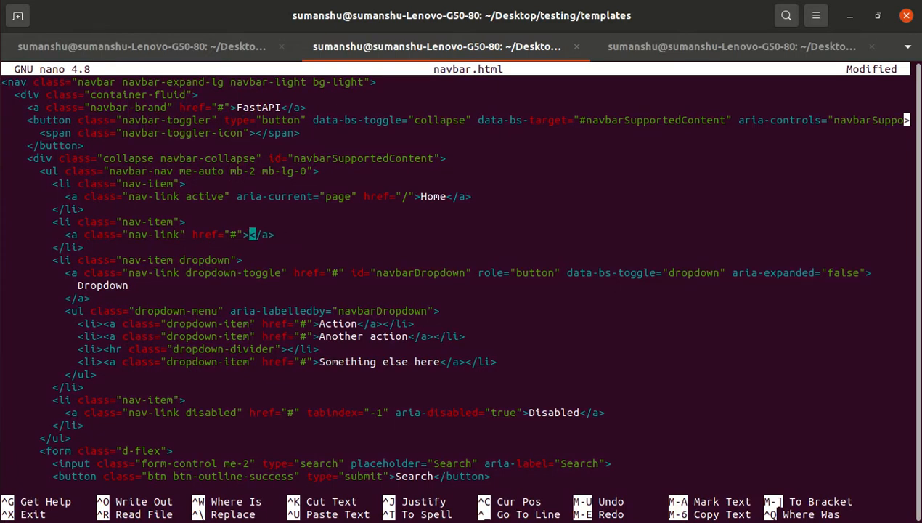
pyautogui.write('Docs')
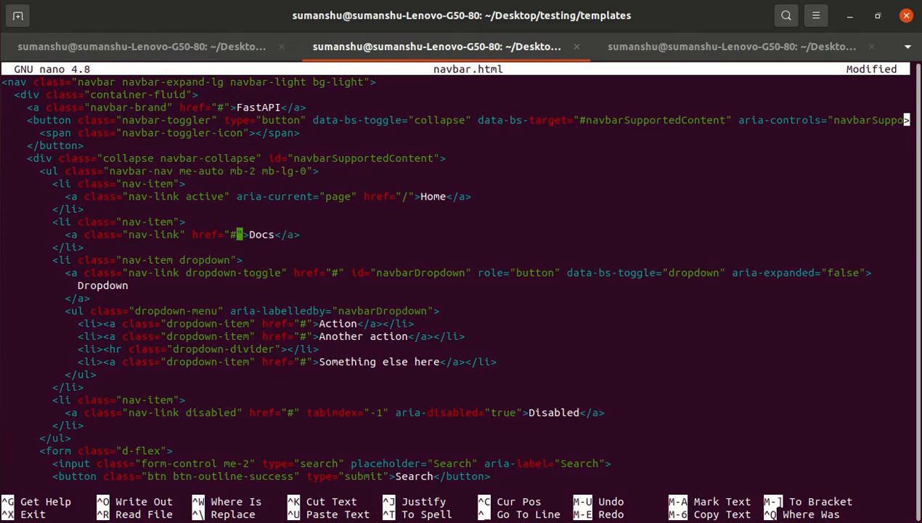
pyautogui.write('/docs/')
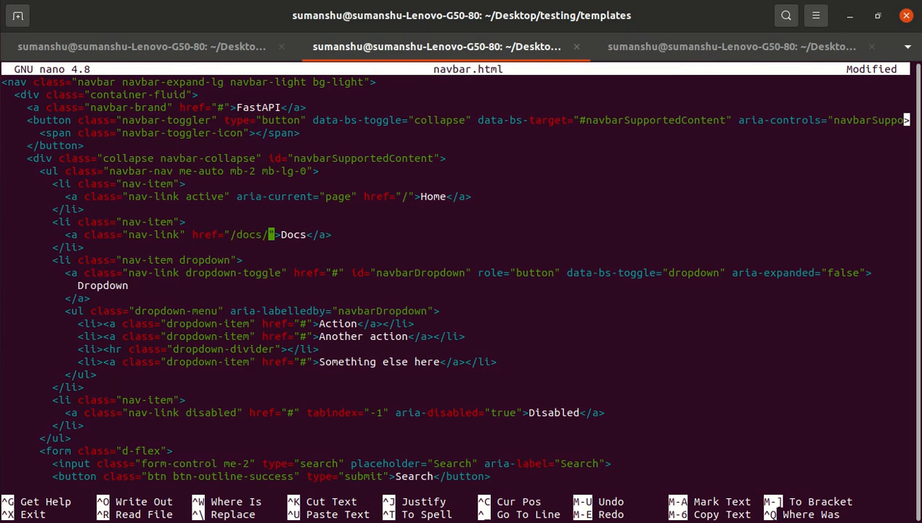
pyautogui.press('ctrl+x')
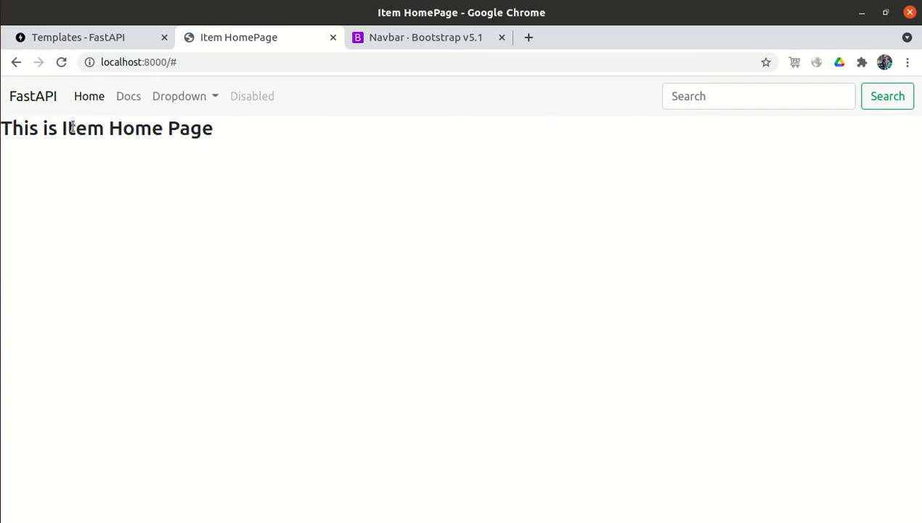
# Follow the navbar's Docs link to the Swagger UI page, then return to the homepage
pyautogui.click(88, 96)
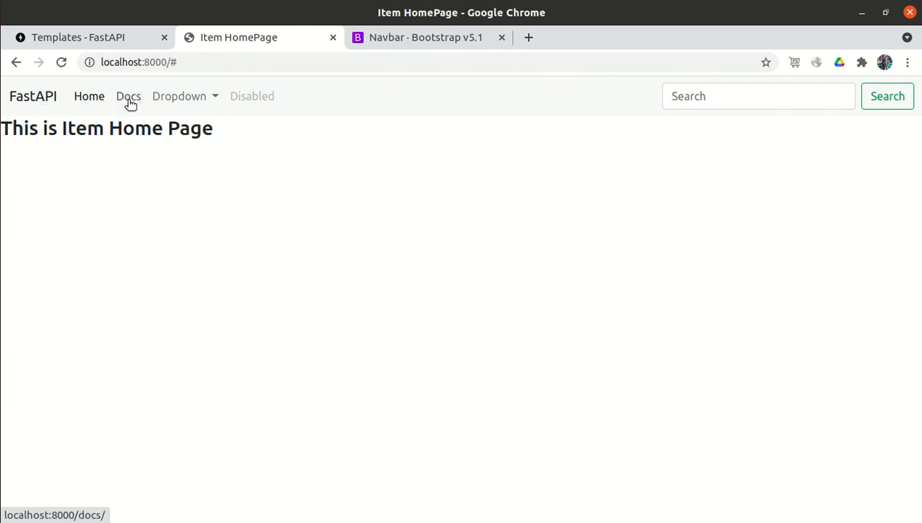
pyautogui.click(127, 96)
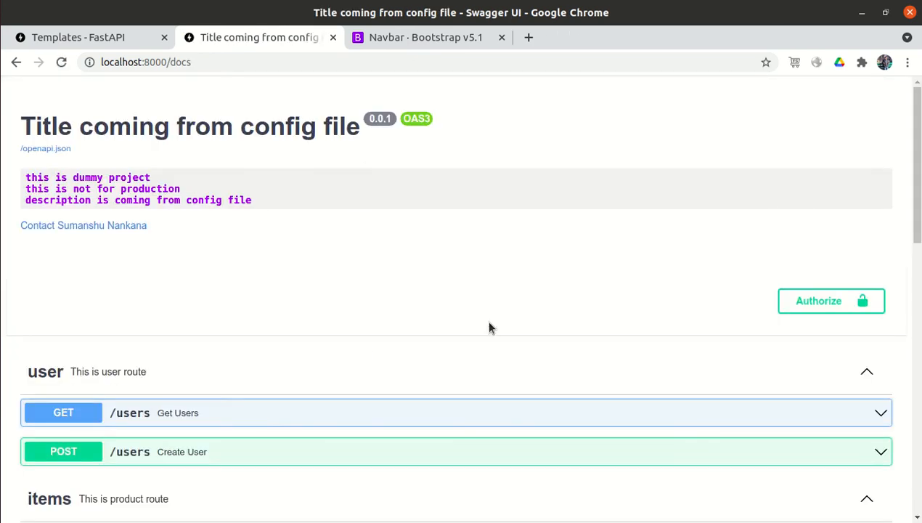
pyautogui.scroll(-3)
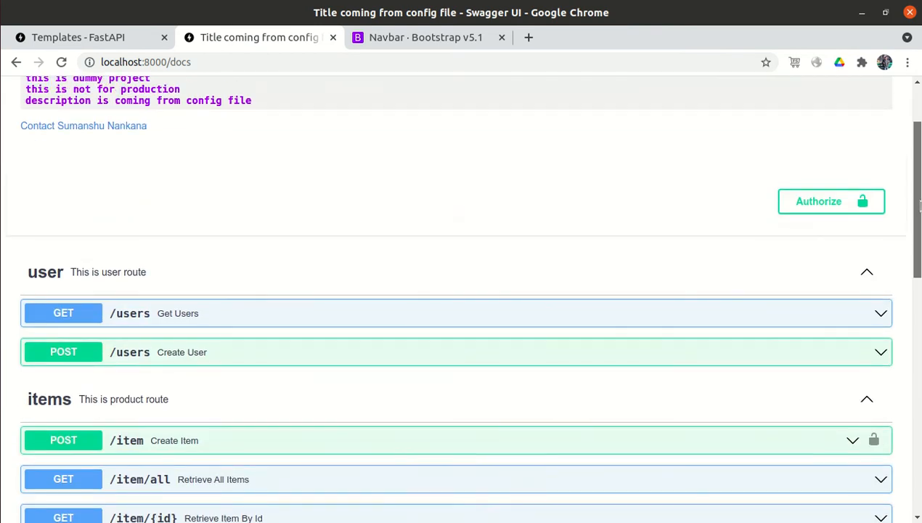
pyautogui.click(18, 61)
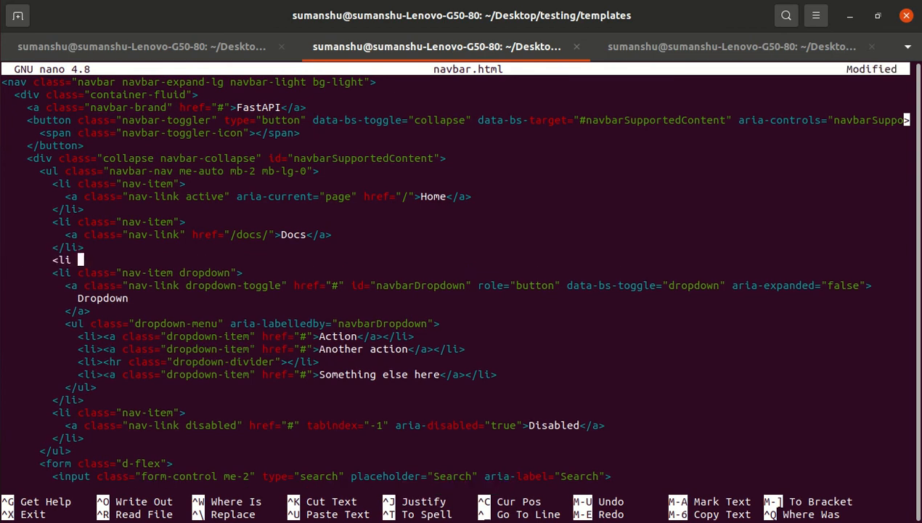
# Add a nav-item list entry with a nav-link "Redoc" pointing to /redoc/ after the Docs item
pyautogui.write('class=')
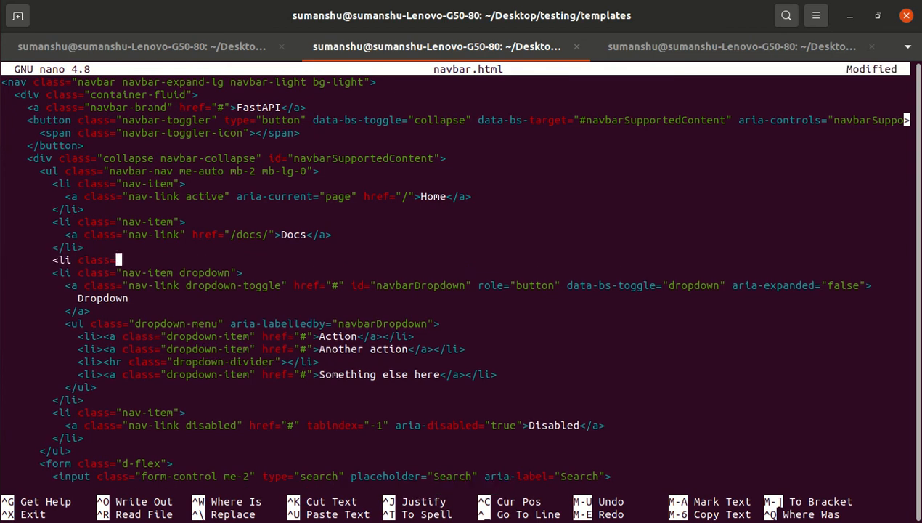
pyautogui.write('"nav-item">')
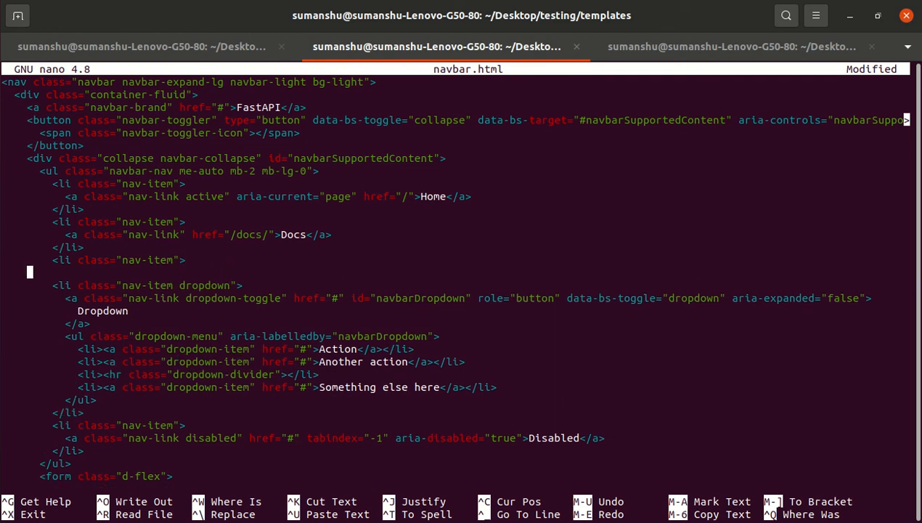
pyautogui.write('</li>')
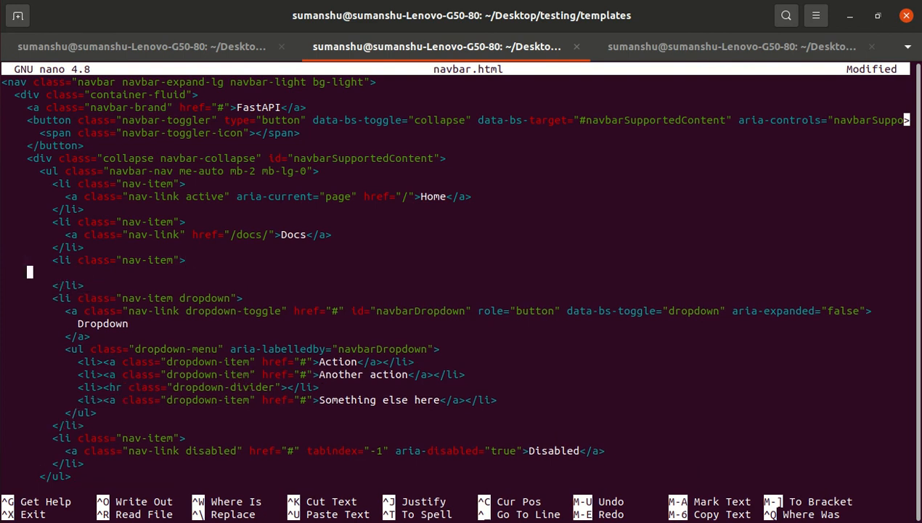
pyautogui.write('<a')
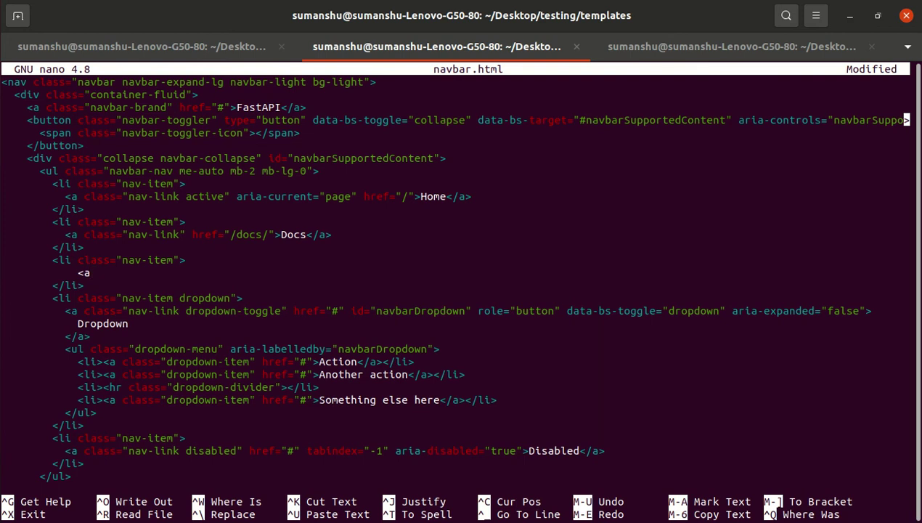
pyautogui.write('class="')
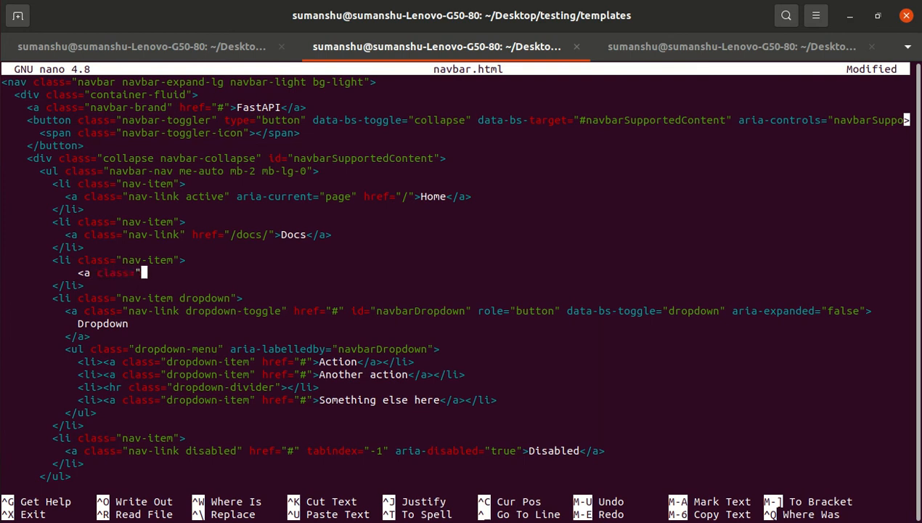
pyautogui.write('nav-link"')
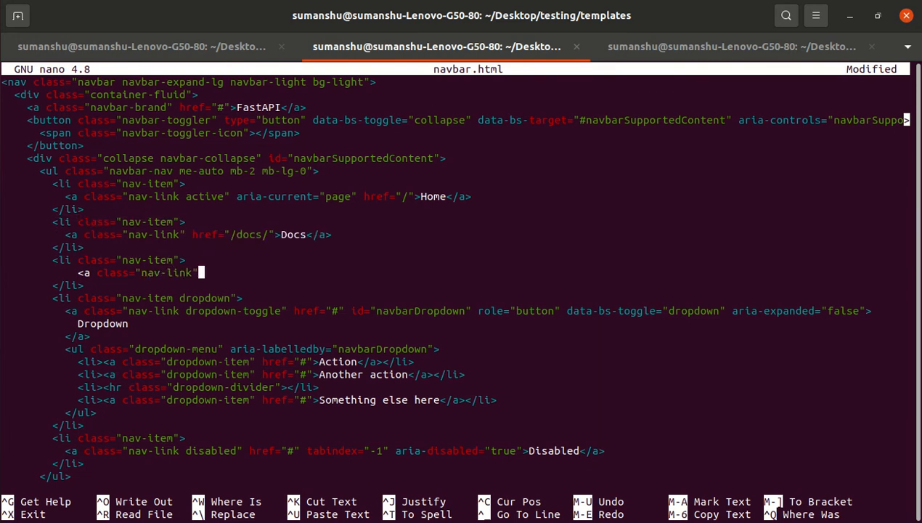
pyautogui.write('href=')
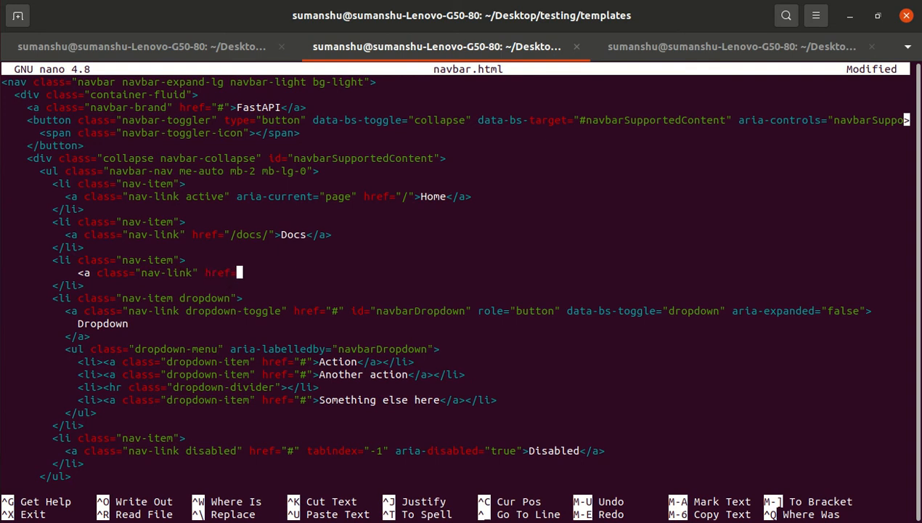
pyautogui.write('"/redoc')
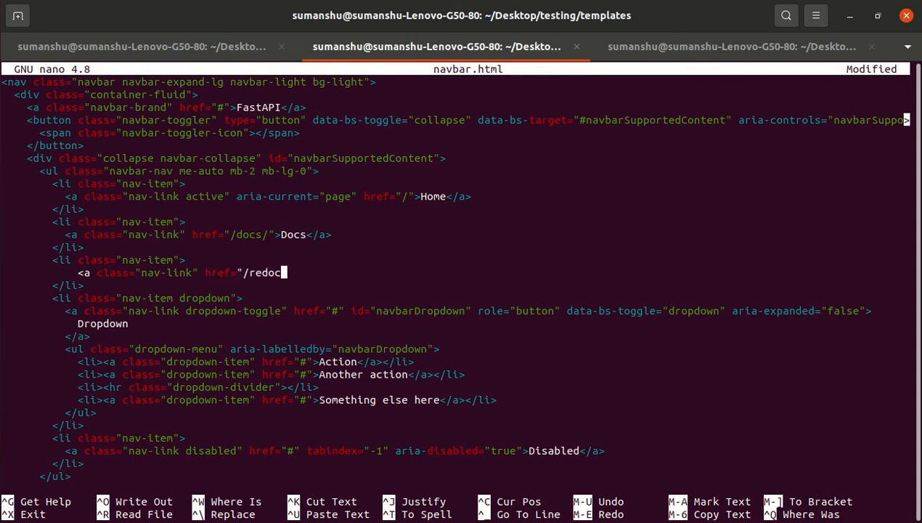
pyautogui.write('/')
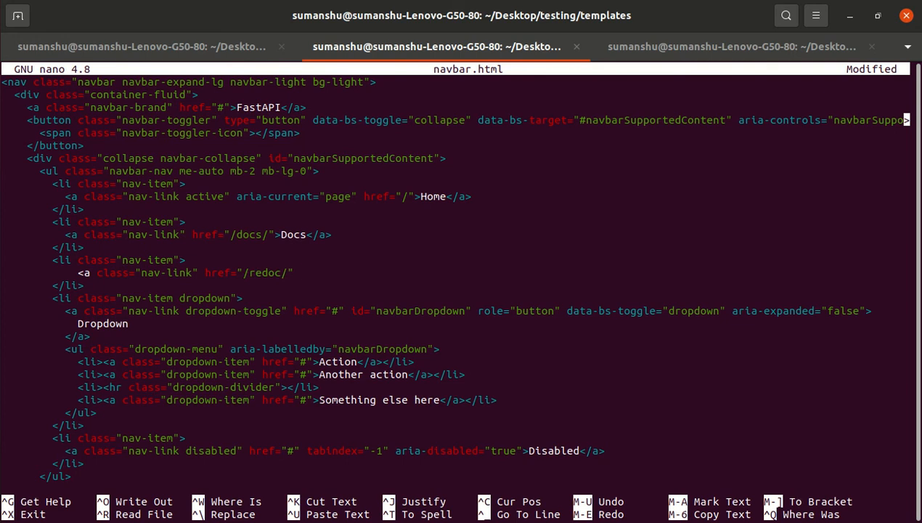
pyautogui.write('Redoc')
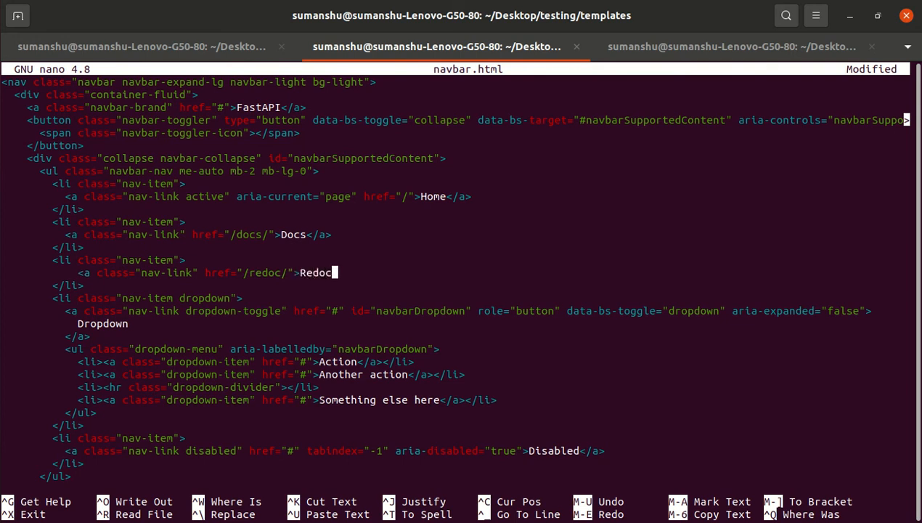
pyautogui.write('</a')
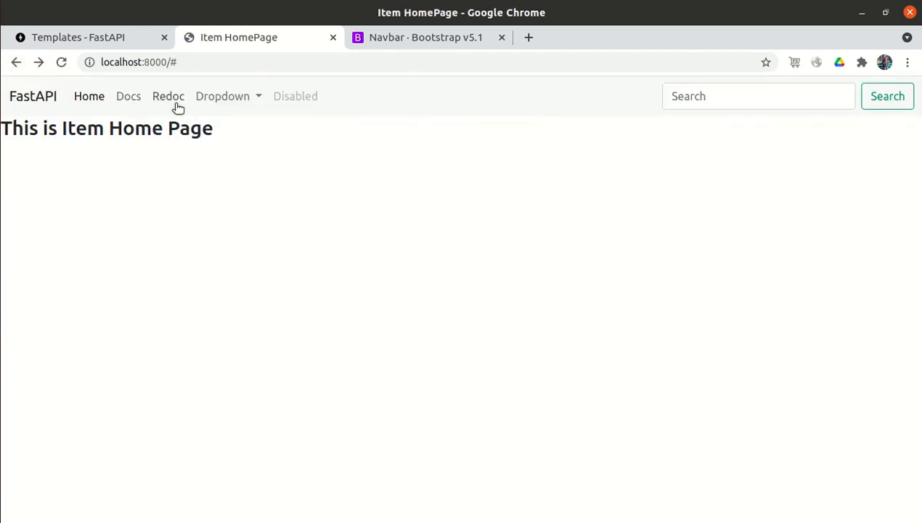
# Try the new Redoc link in the homepage navbar
pyautogui.click(169, 96)
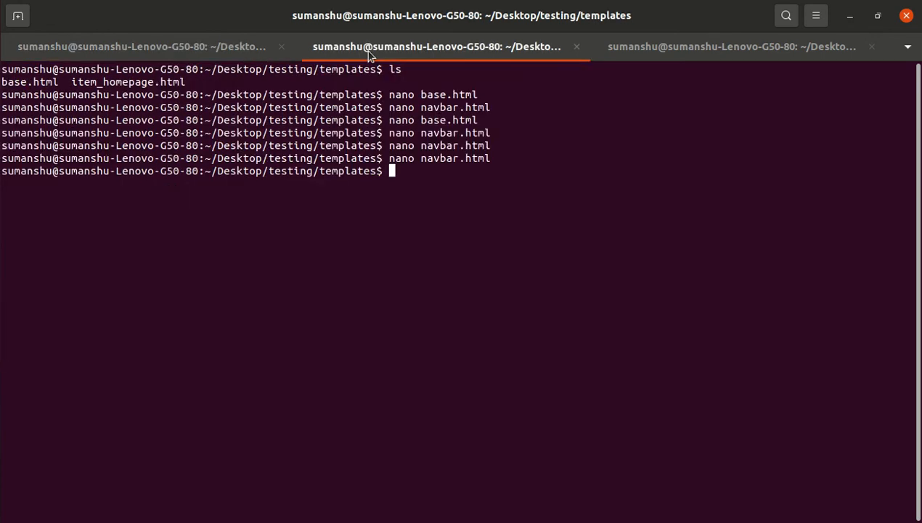
# Move up to the project folder and add a redoc_url argument to FastAPI() in main.py, saving it
pyautogui.press('Return')
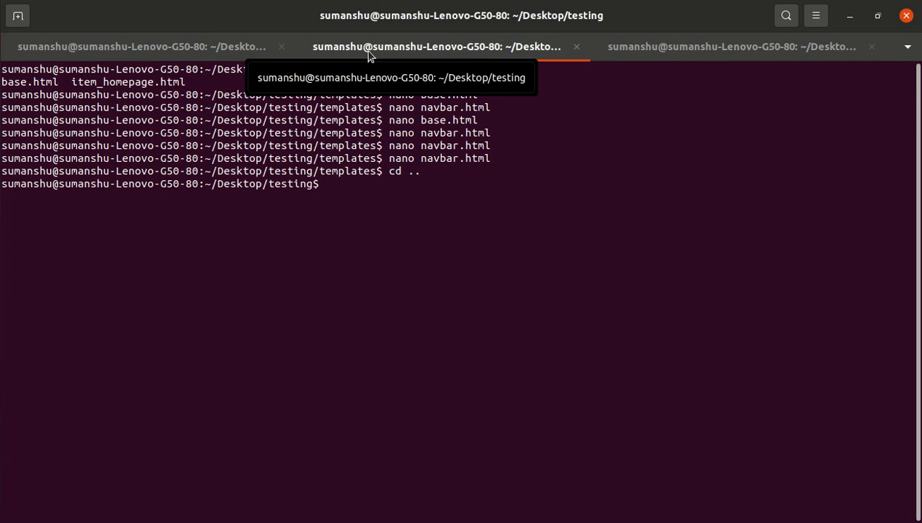
pyautogui.write('nano main')
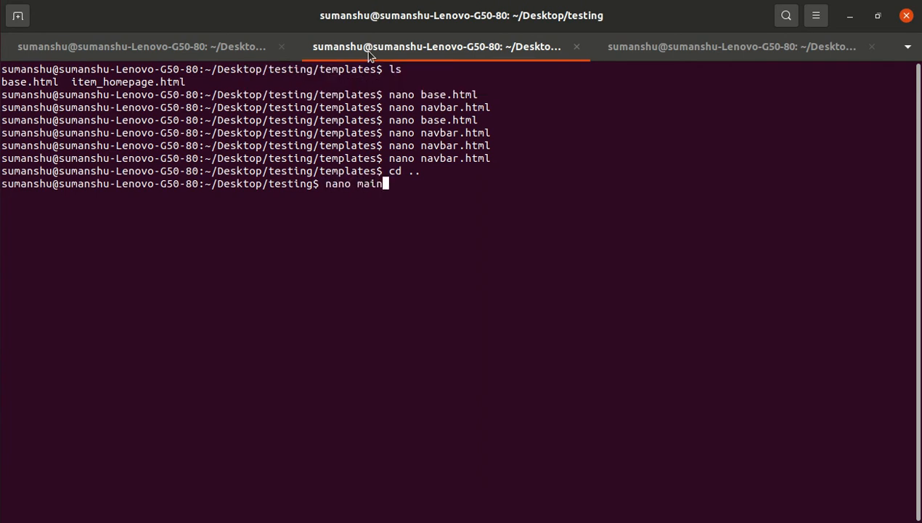
pyautogui.press('Return')
pyautogui.write('redo)')
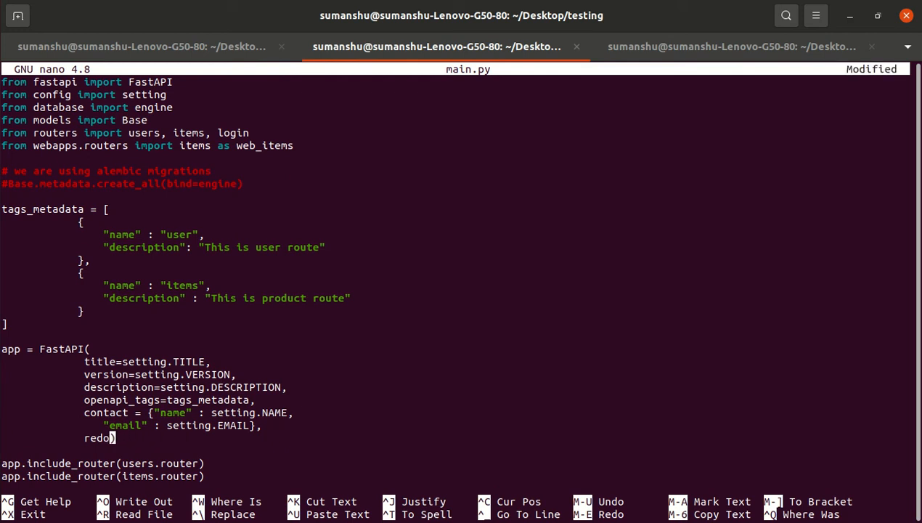
pyautogui.press('ctrl+o')
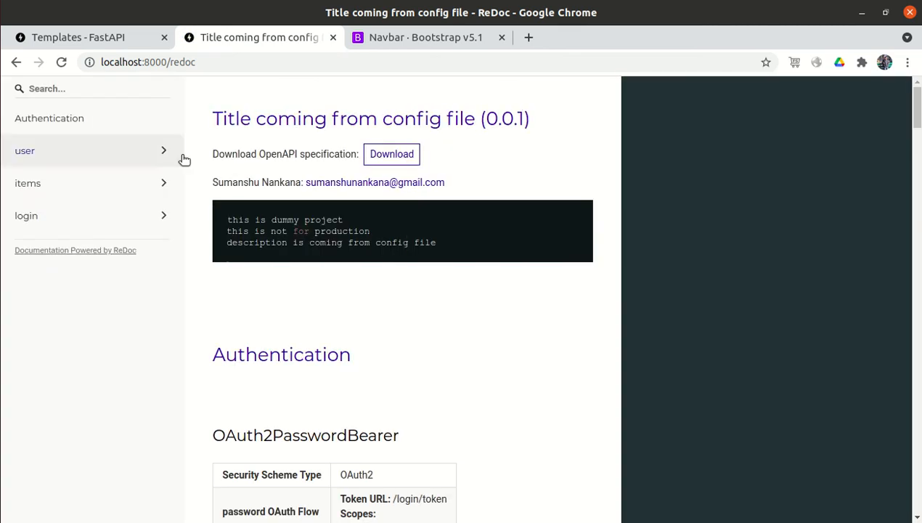
# Open the ReDoc documentation from the navbar's Redoc link and return to the Item Home Page
pyautogui.click(16, 61)
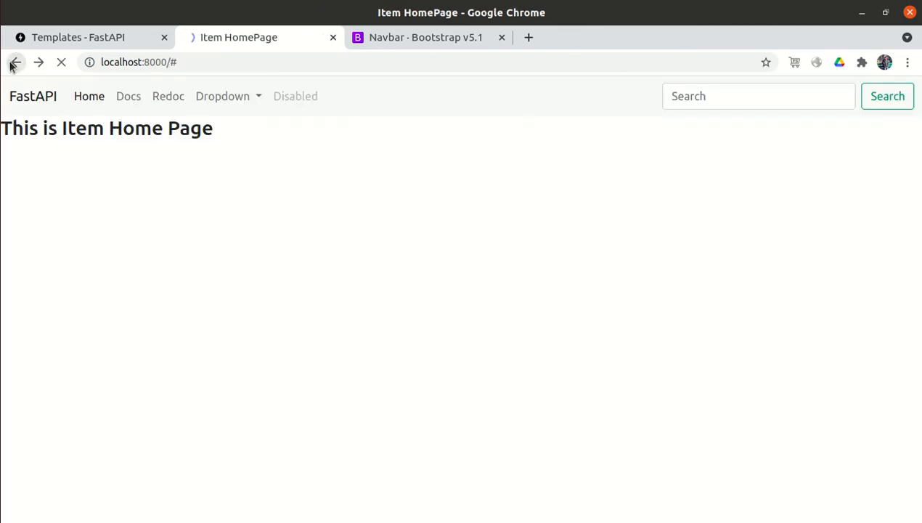
pyautogui.click(168, 96)
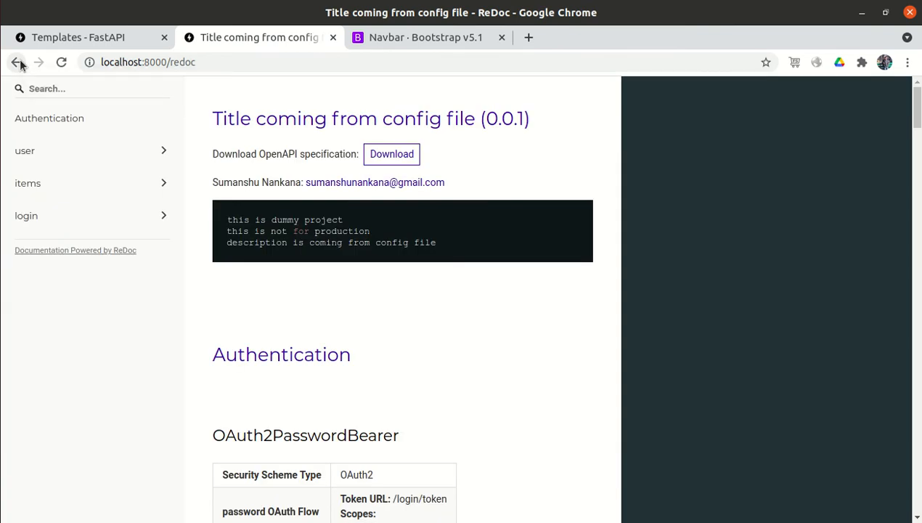
pyautogui.click(18, 61)
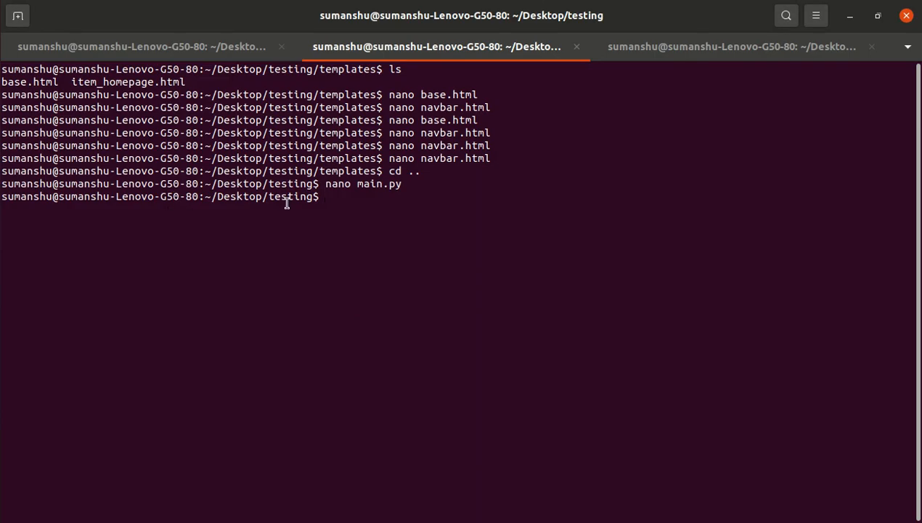
# Return to the templates folder, list its files, and review navbar.html without changes
pyautogui.write('cd templates/')
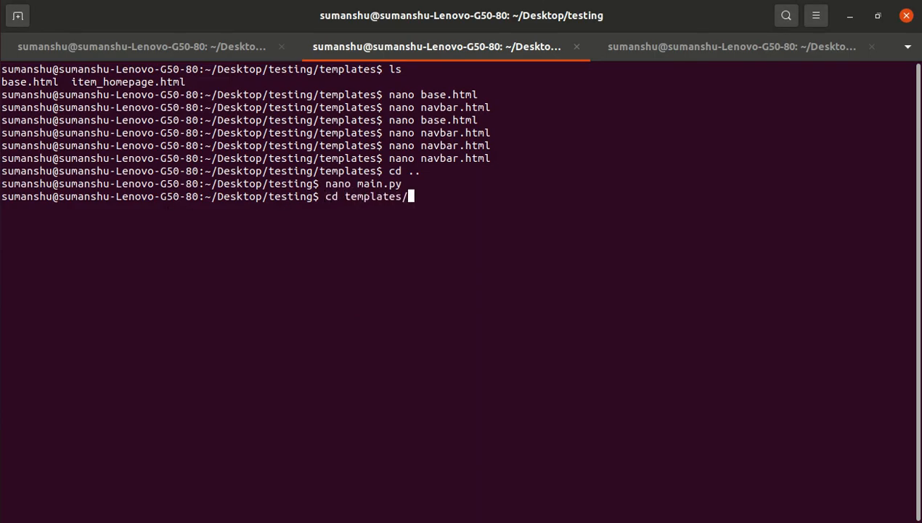
pyautogui.press('Return')
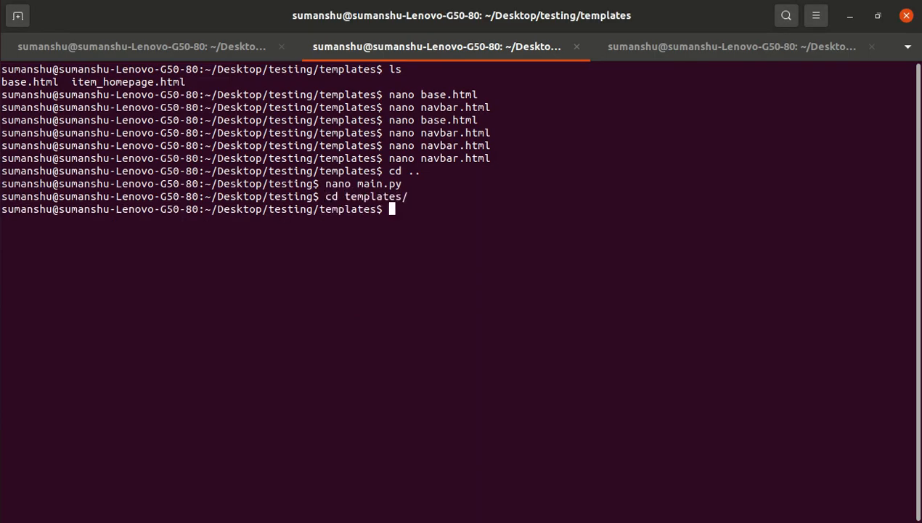
pyautogui.write('ls')
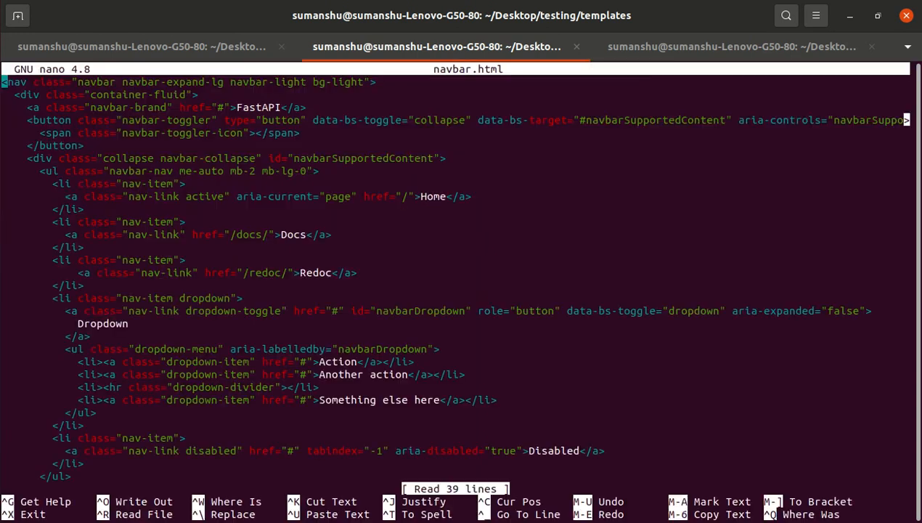
pyautogui.press('ctrl+x')
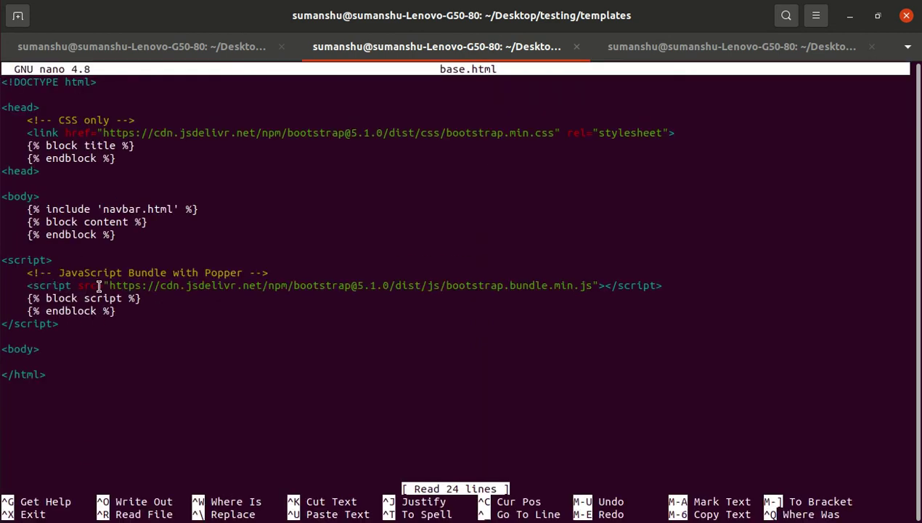
pyautogui.moveTo(86, 195)
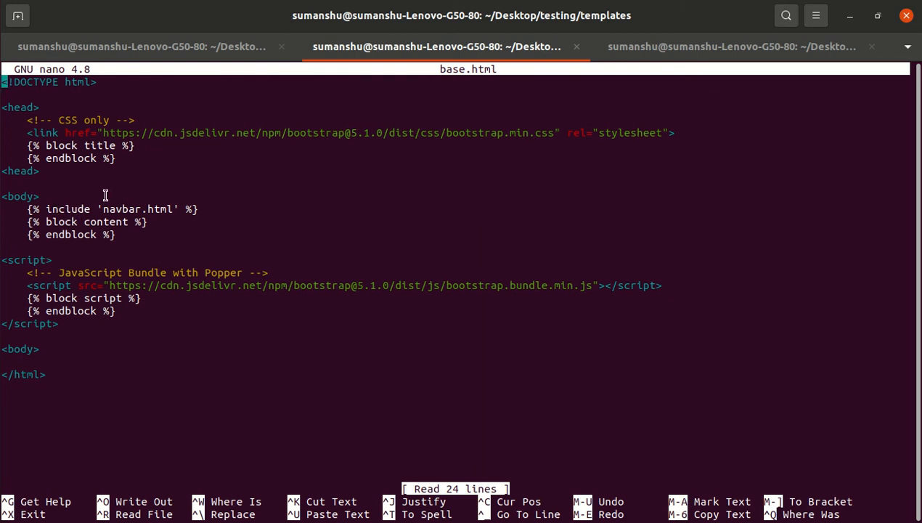
pyautogui.moveTo(212, 197)
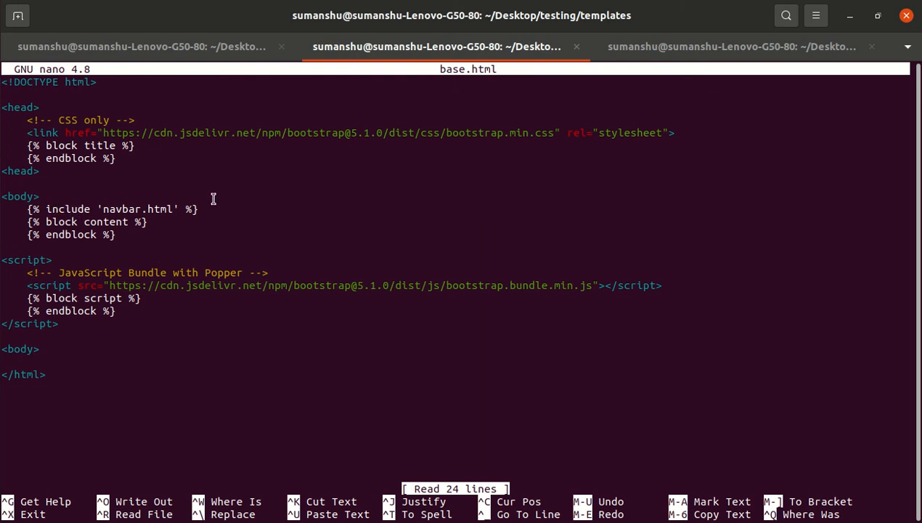
pyautogui.moveTo(162, 206)
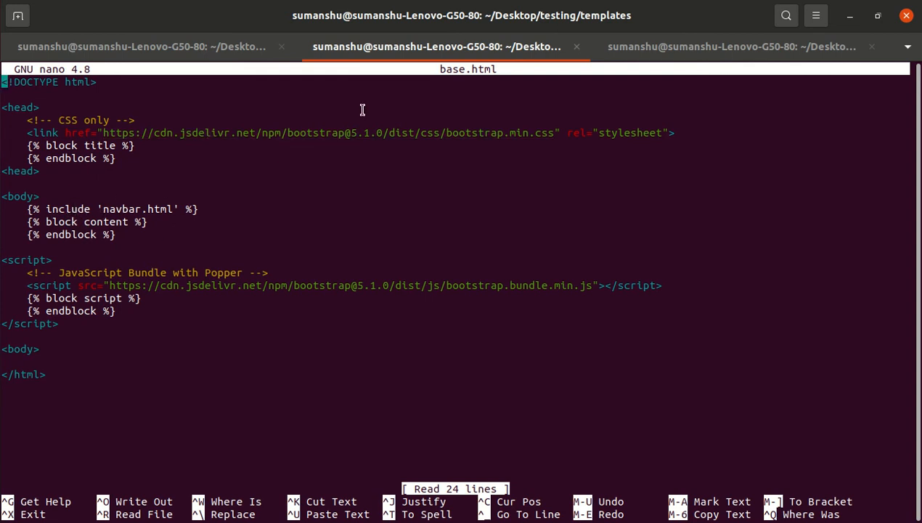
pyautogui.moveTo(480, 113)
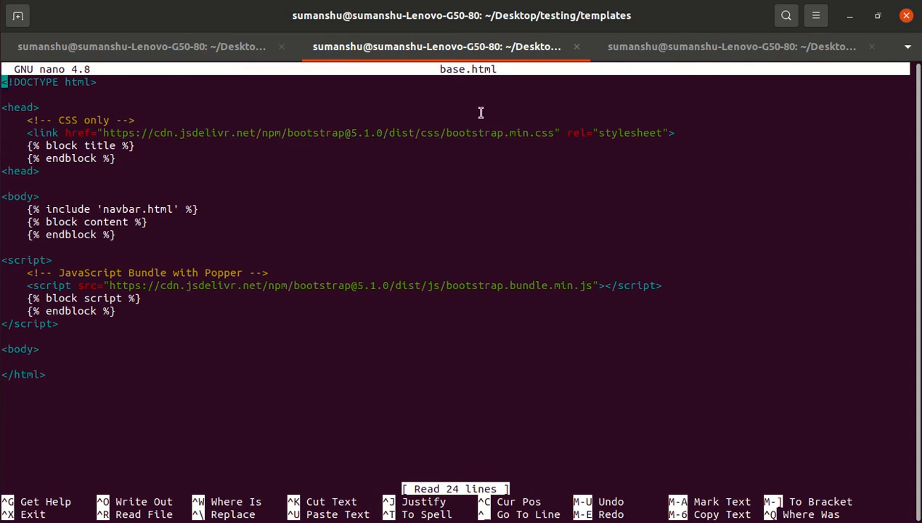
pyautogui.moveTo(222, 203)
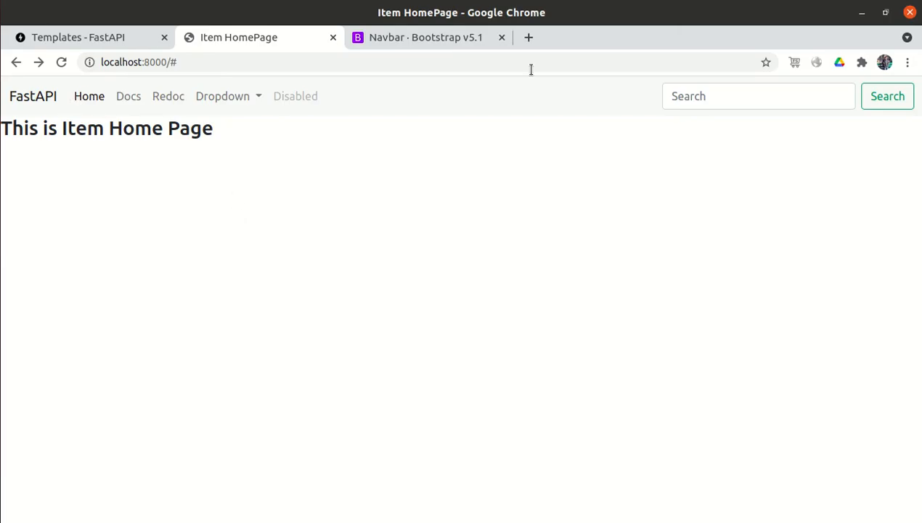
pyautogui.moveTo(398, 166)
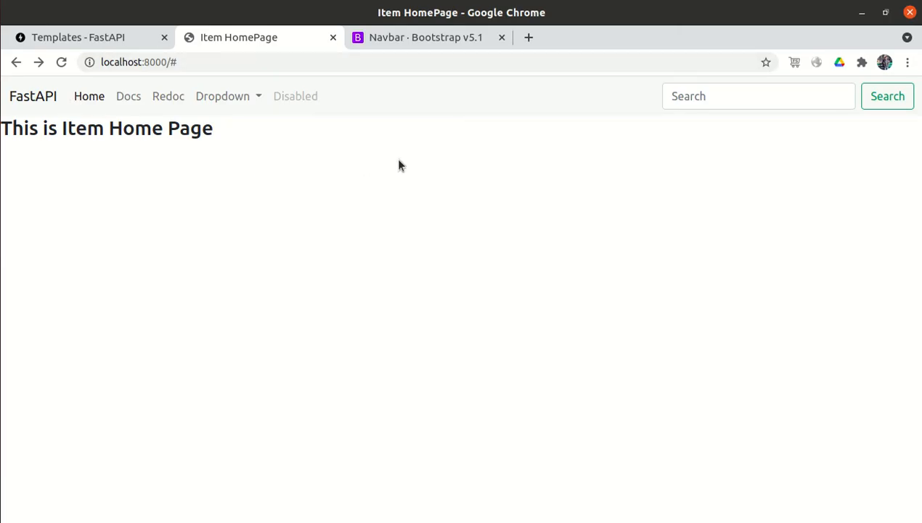
pyautogui.moveTo(363, 210)
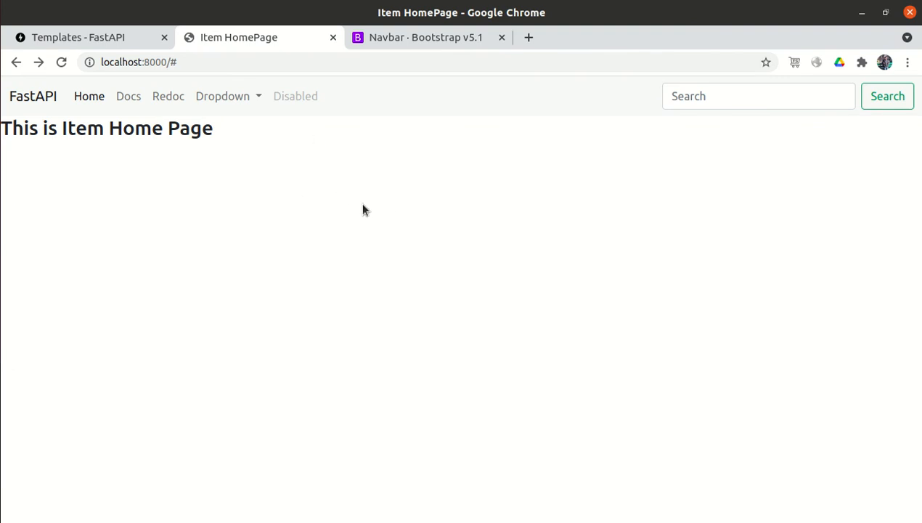
pyautogui.moveTo(365, 148)
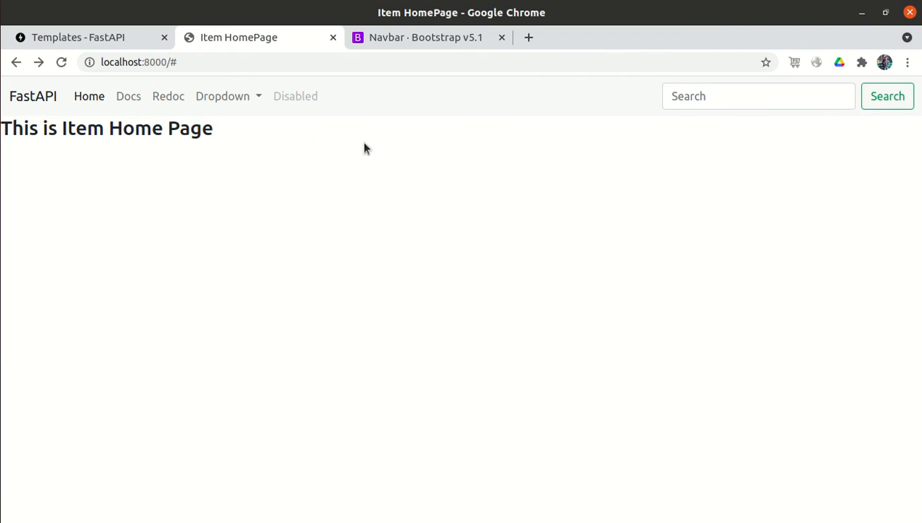